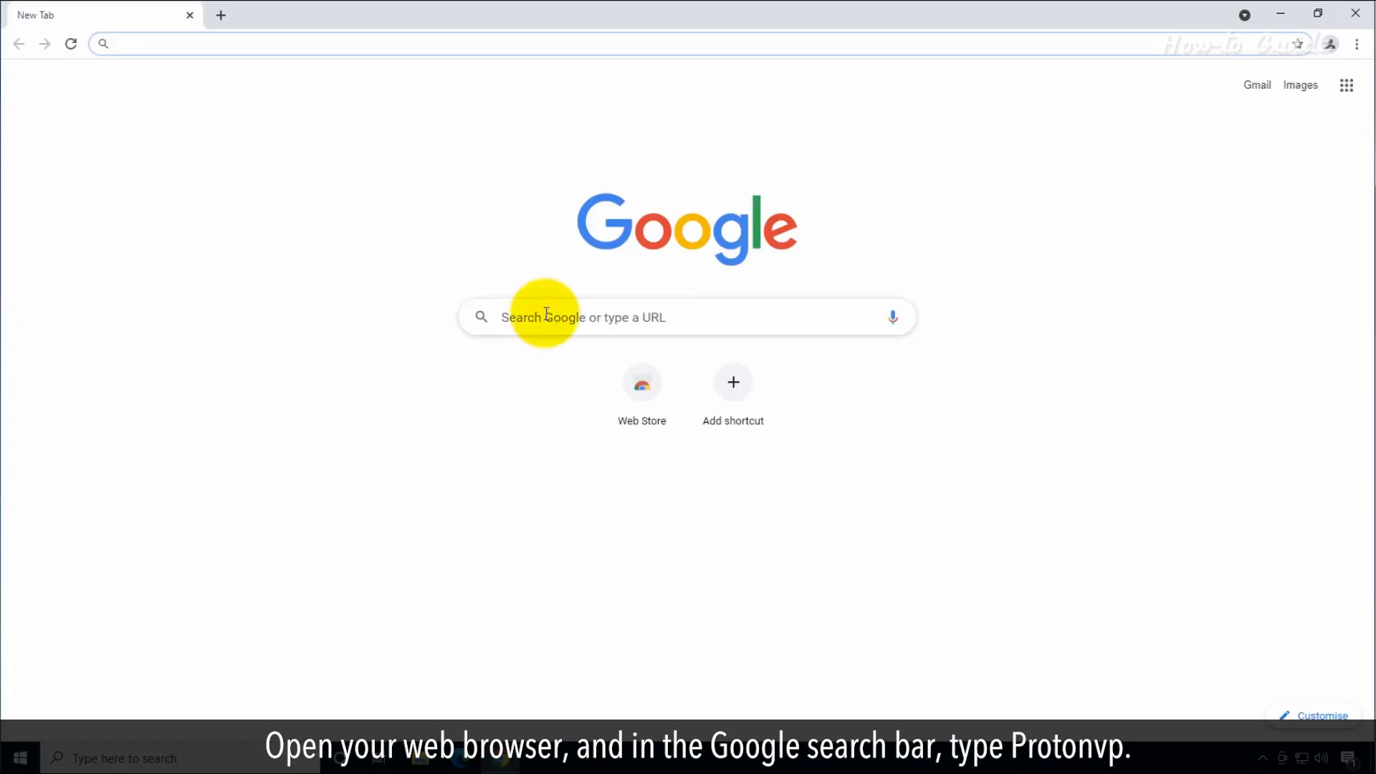
Search Google for 'protonvpn' using the autocomplete suggestion after typing 'proton'.
text(proton)
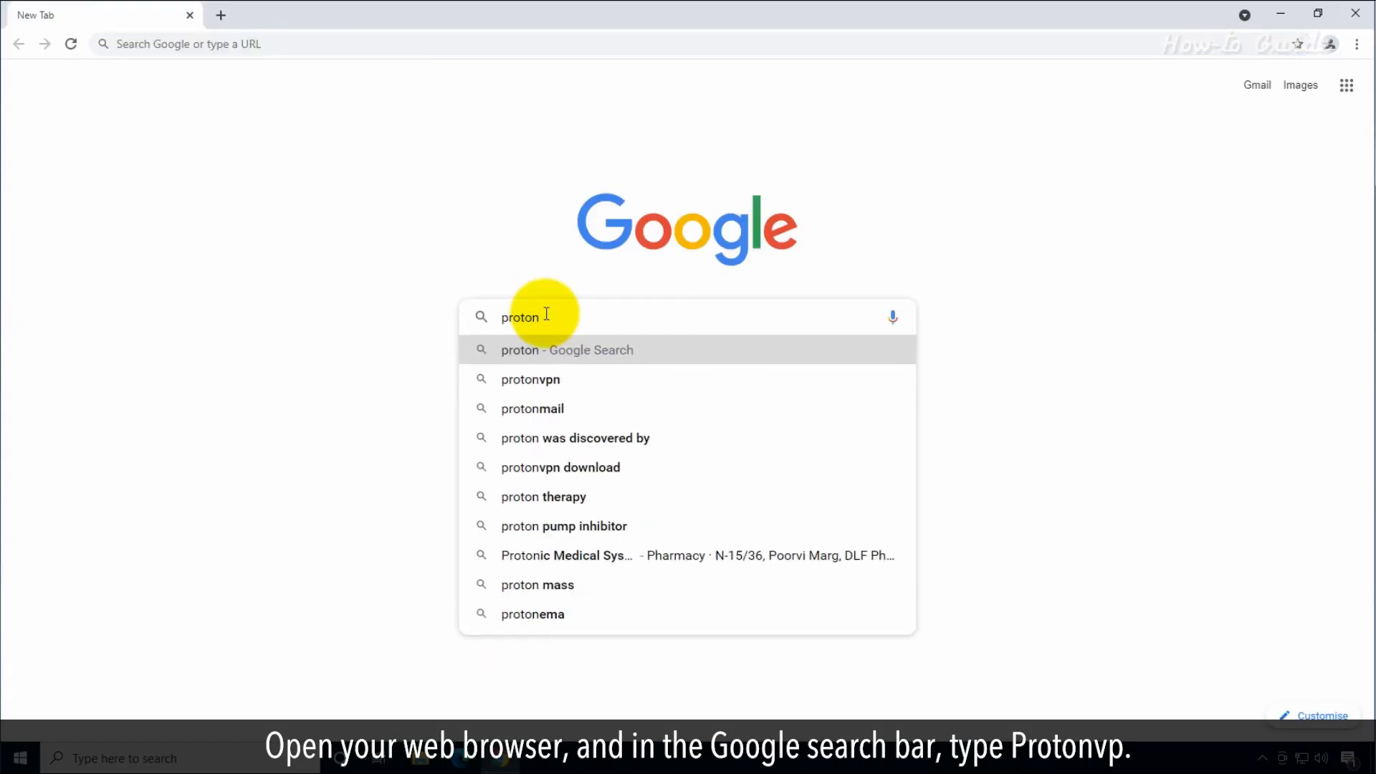
click(530, 379)
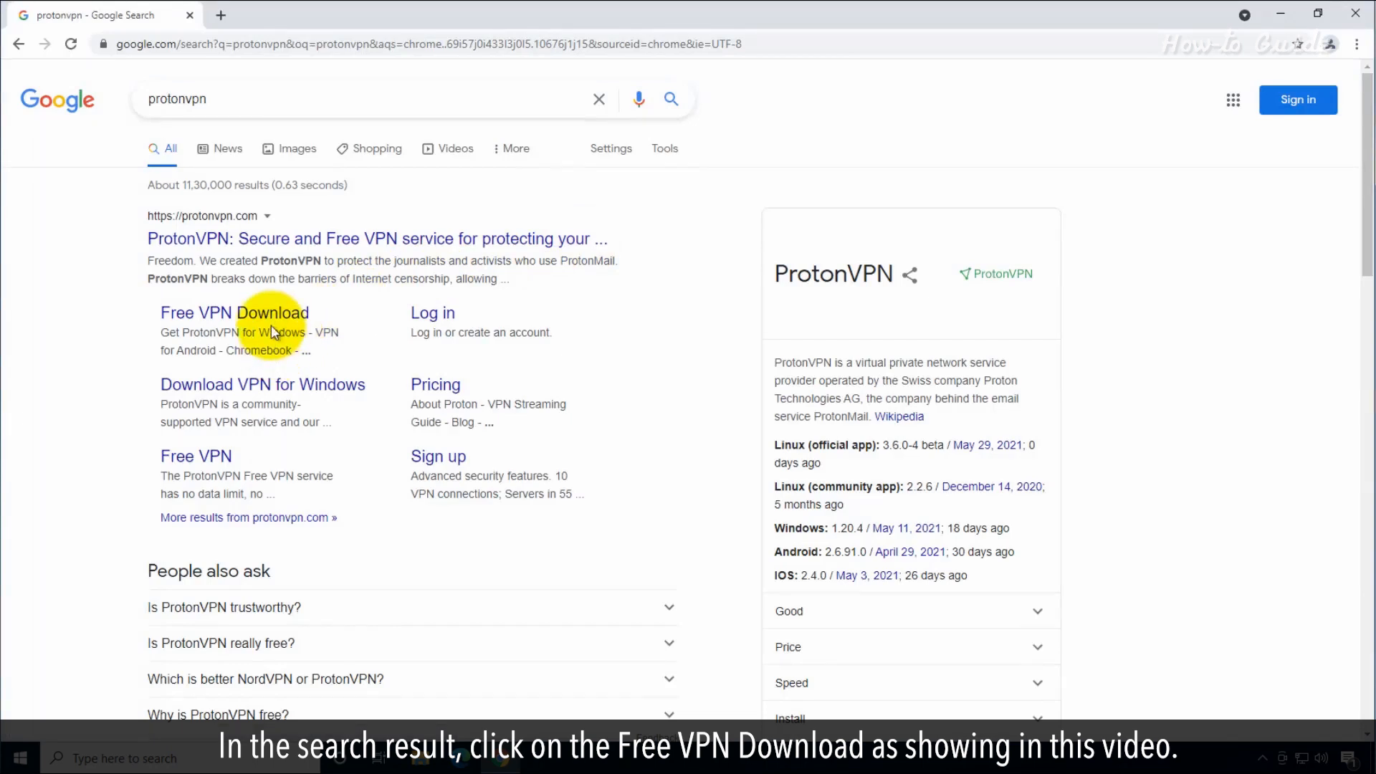
Open ProtonVPN's Free VPN Download page and download the Windows installer.
click(235, 312)
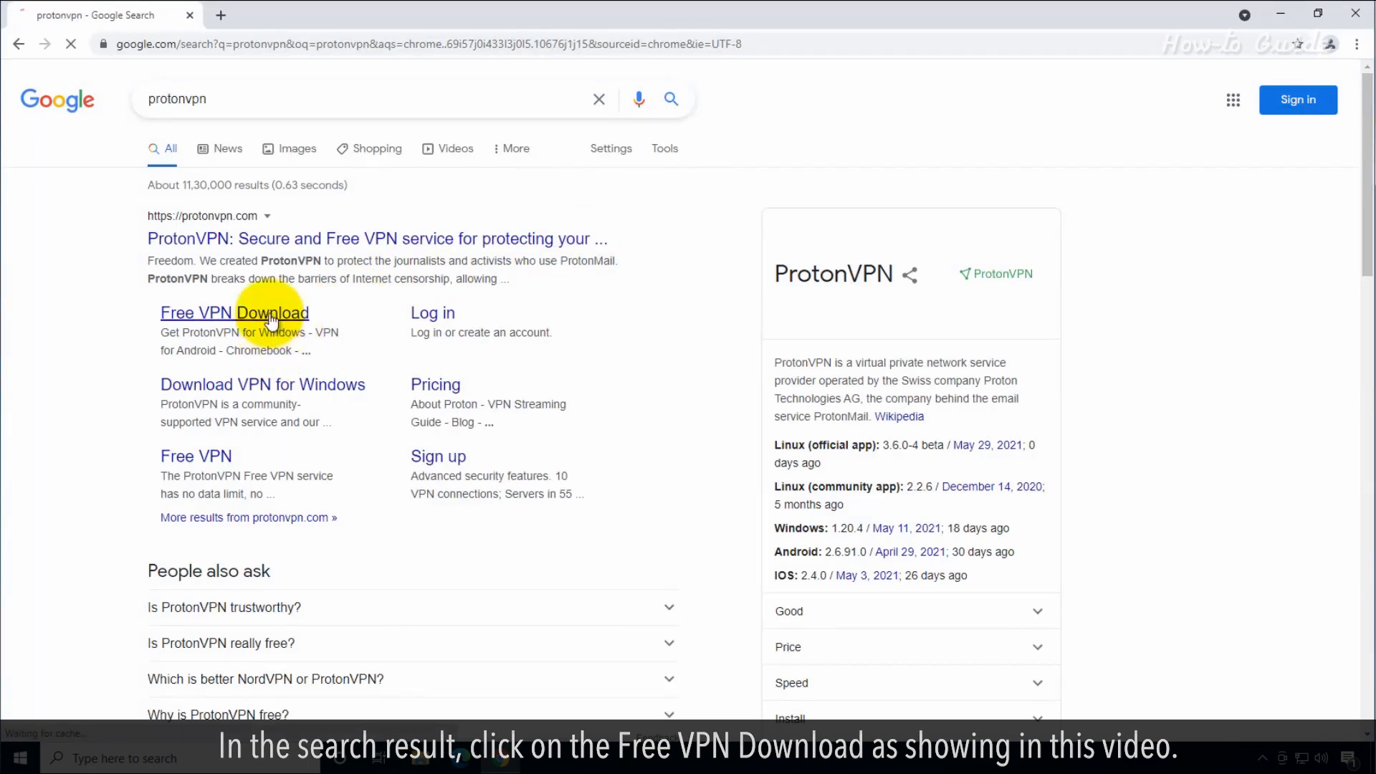
click(235, 312)
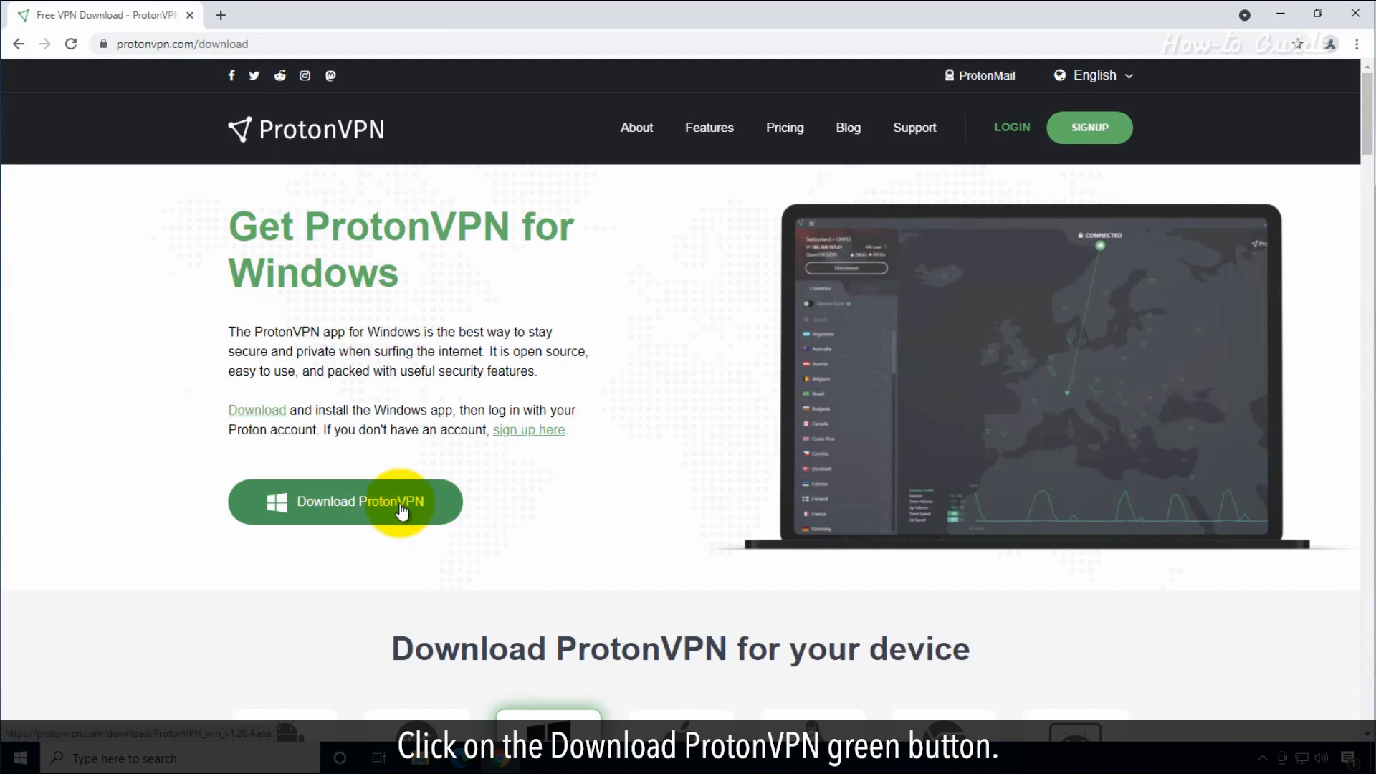
click(345, 501)
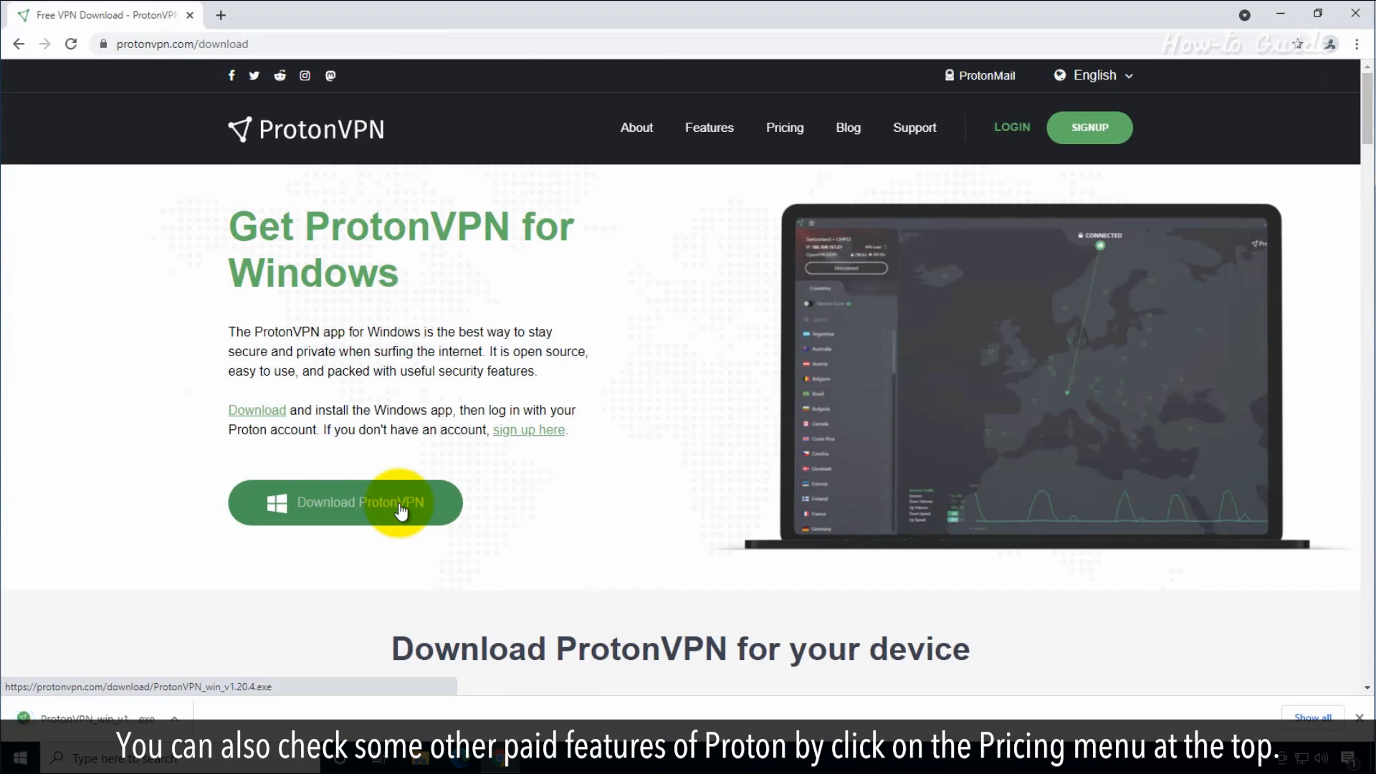
Browse the Free, Basic, Plus and Visionary plans on the Pricing page.
click(821, 127)
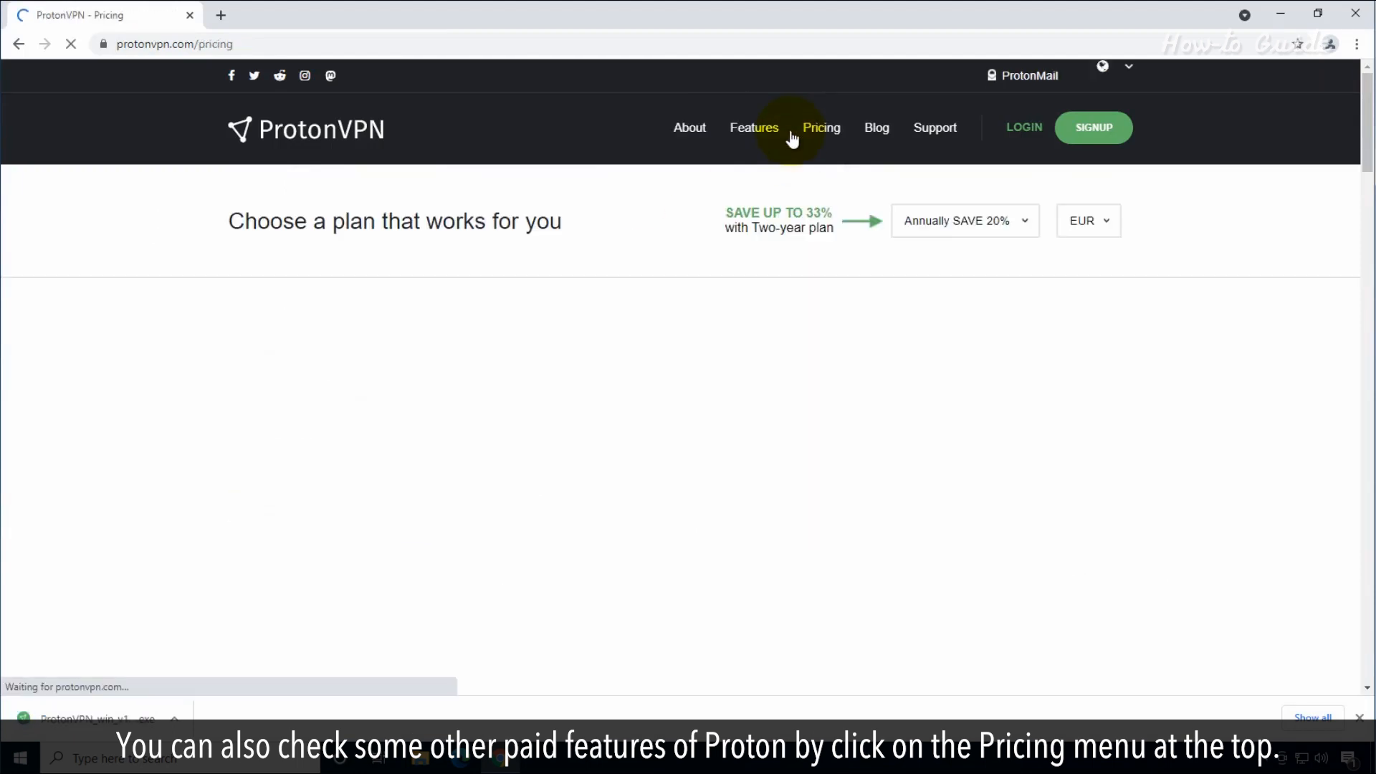
click(820, 127)
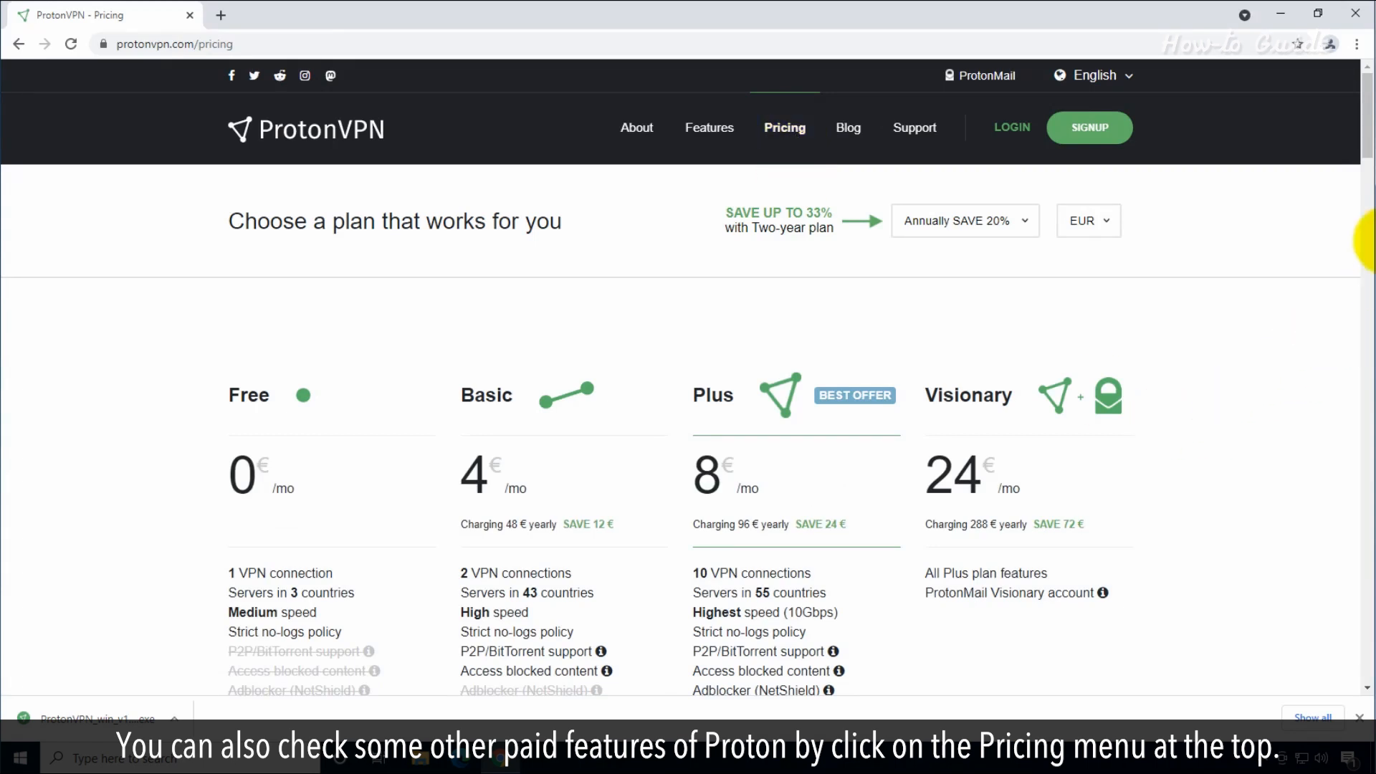
scroll(down, 3)
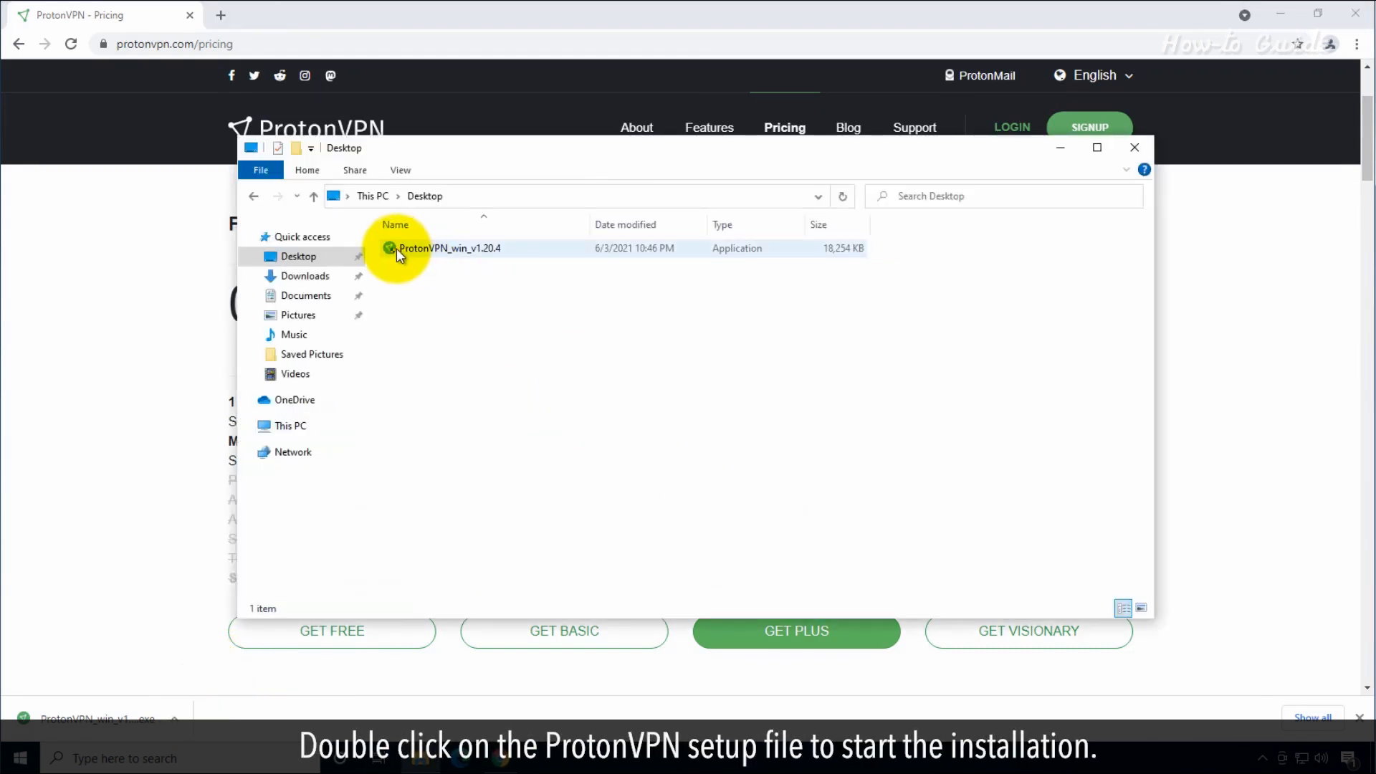
Run ProtonVPN_win_v1.20.4 from the Desktop folder and approve the UAC prompt.
click(447, 249)
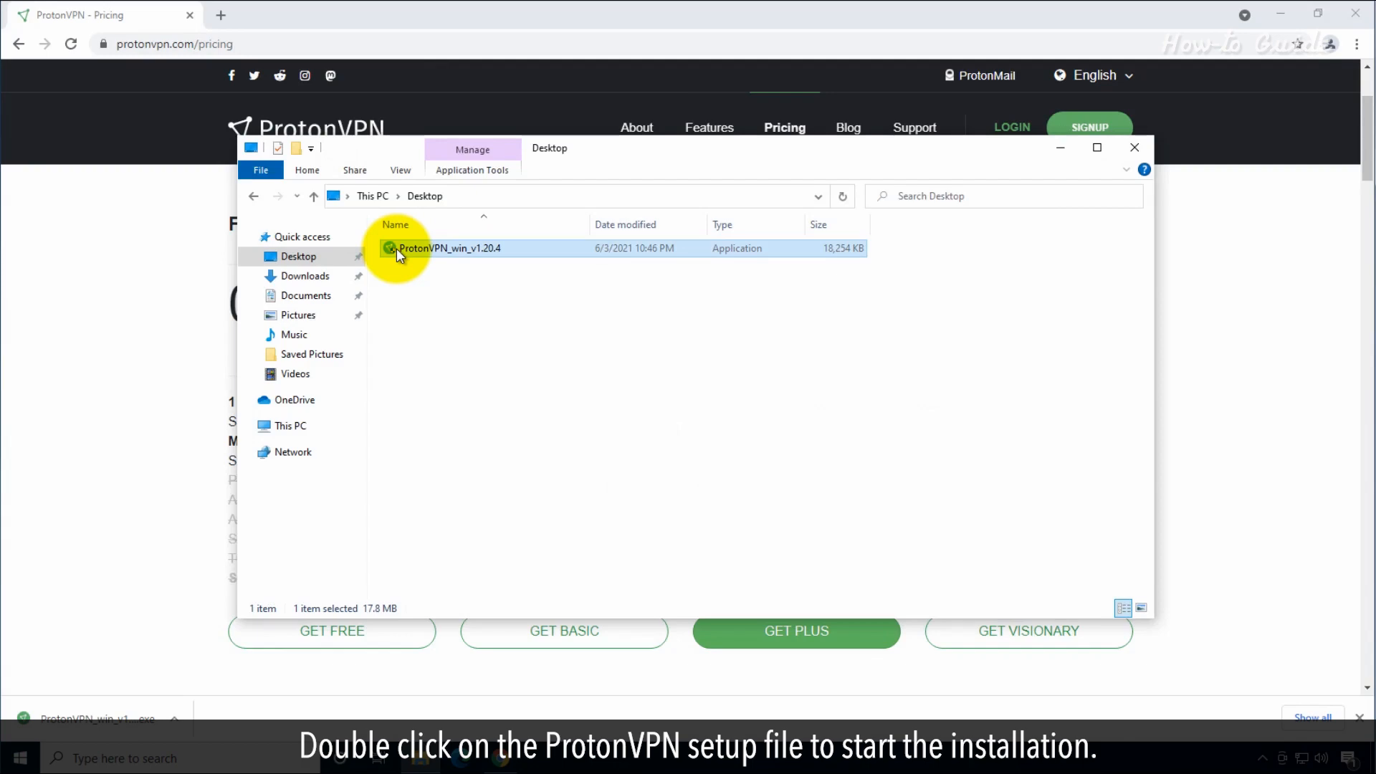
double_click(447, 249)
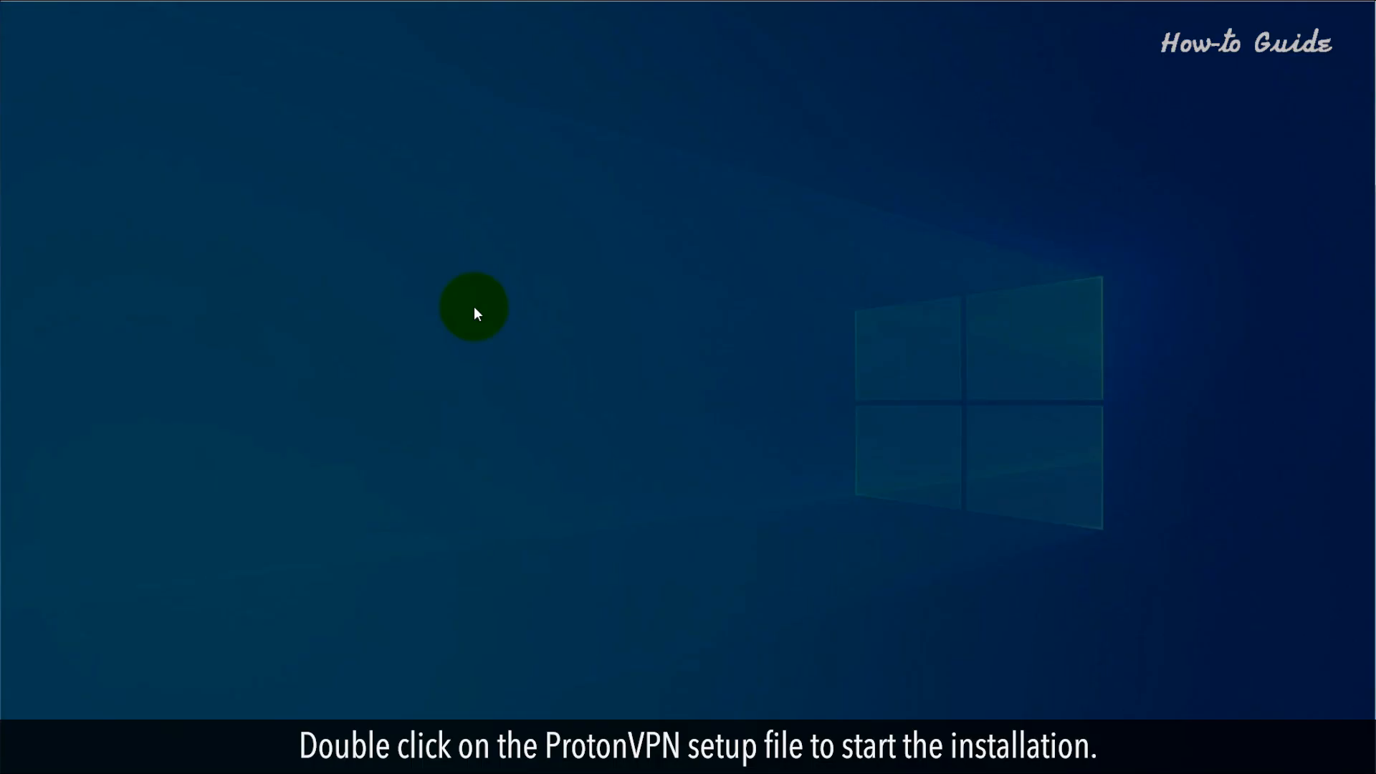
double_click(474, 307)
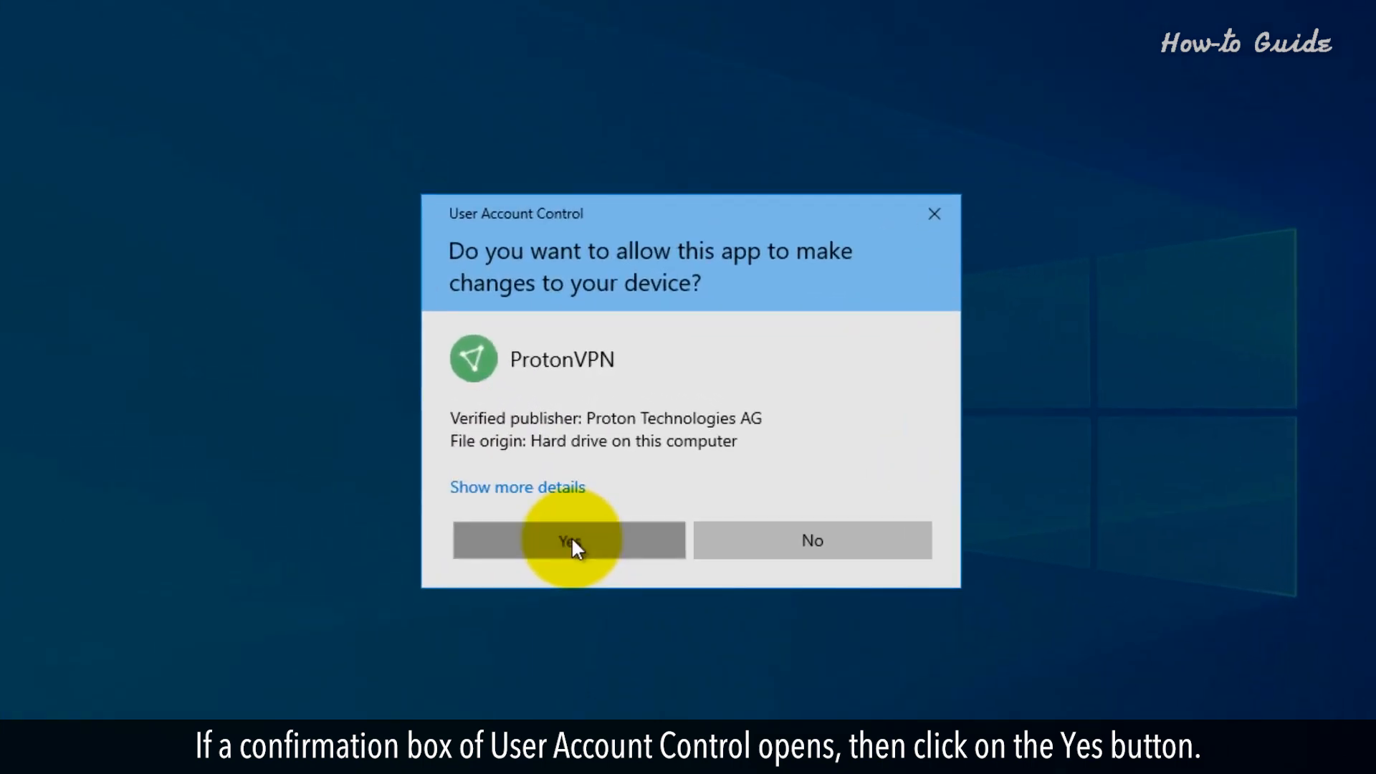
click(570, 539)
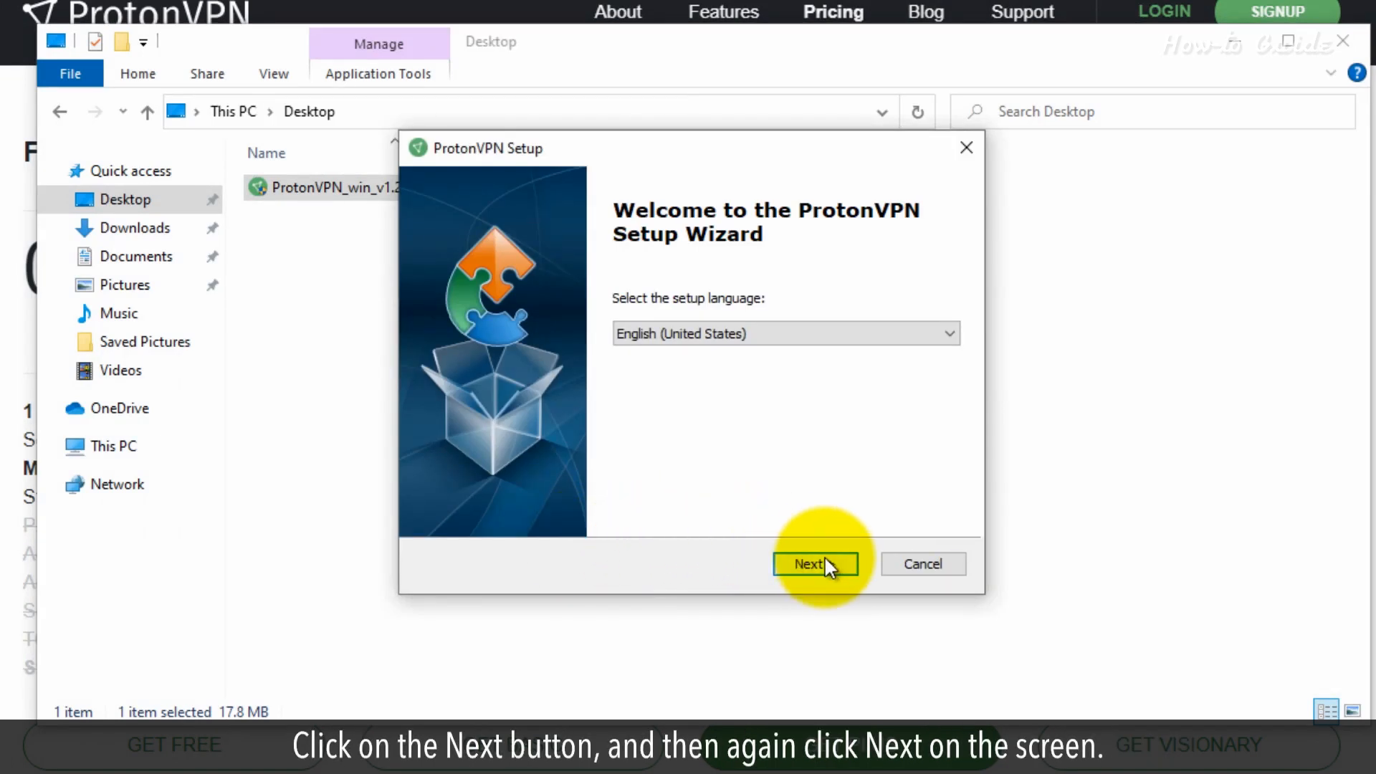
Install ProtonVPN in English to the default Program Files folder, then click Finish.
click(809, 563)
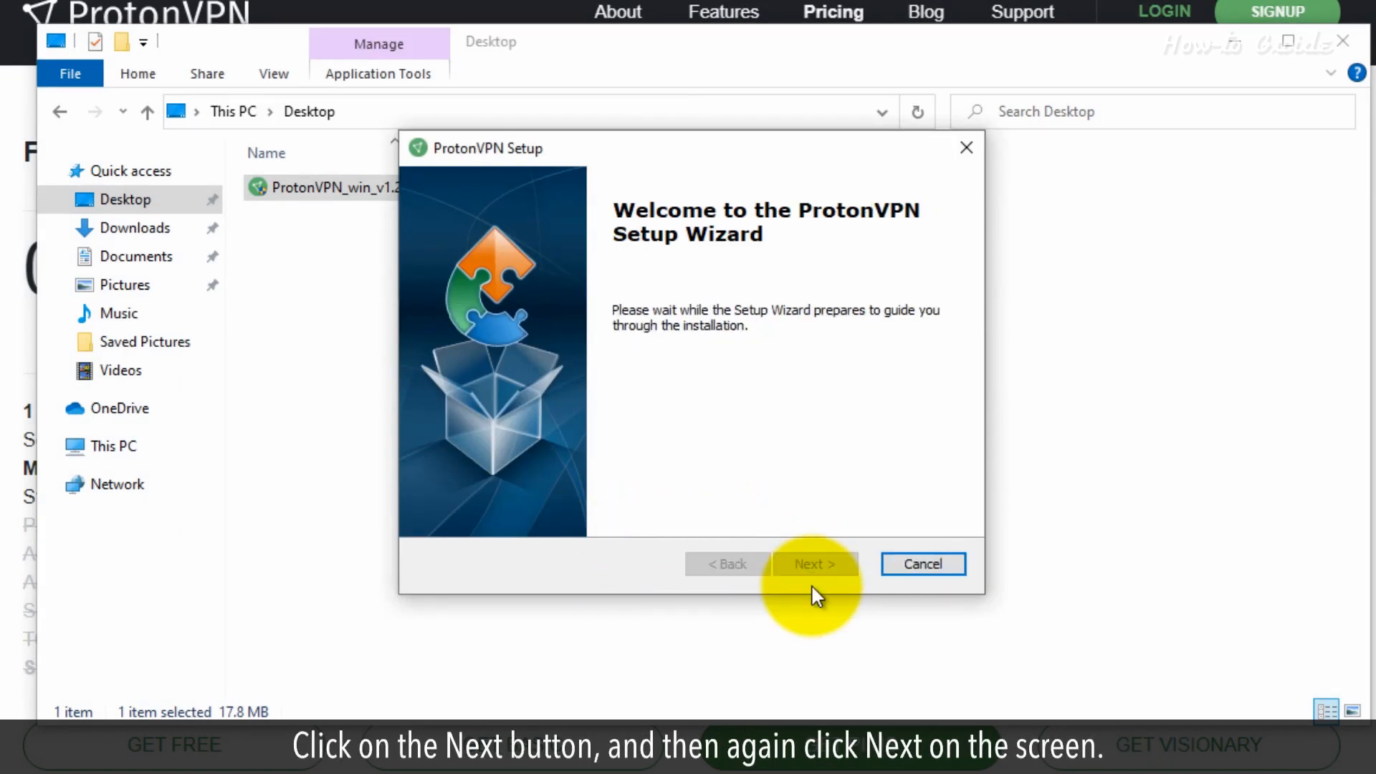
click(813, 563)
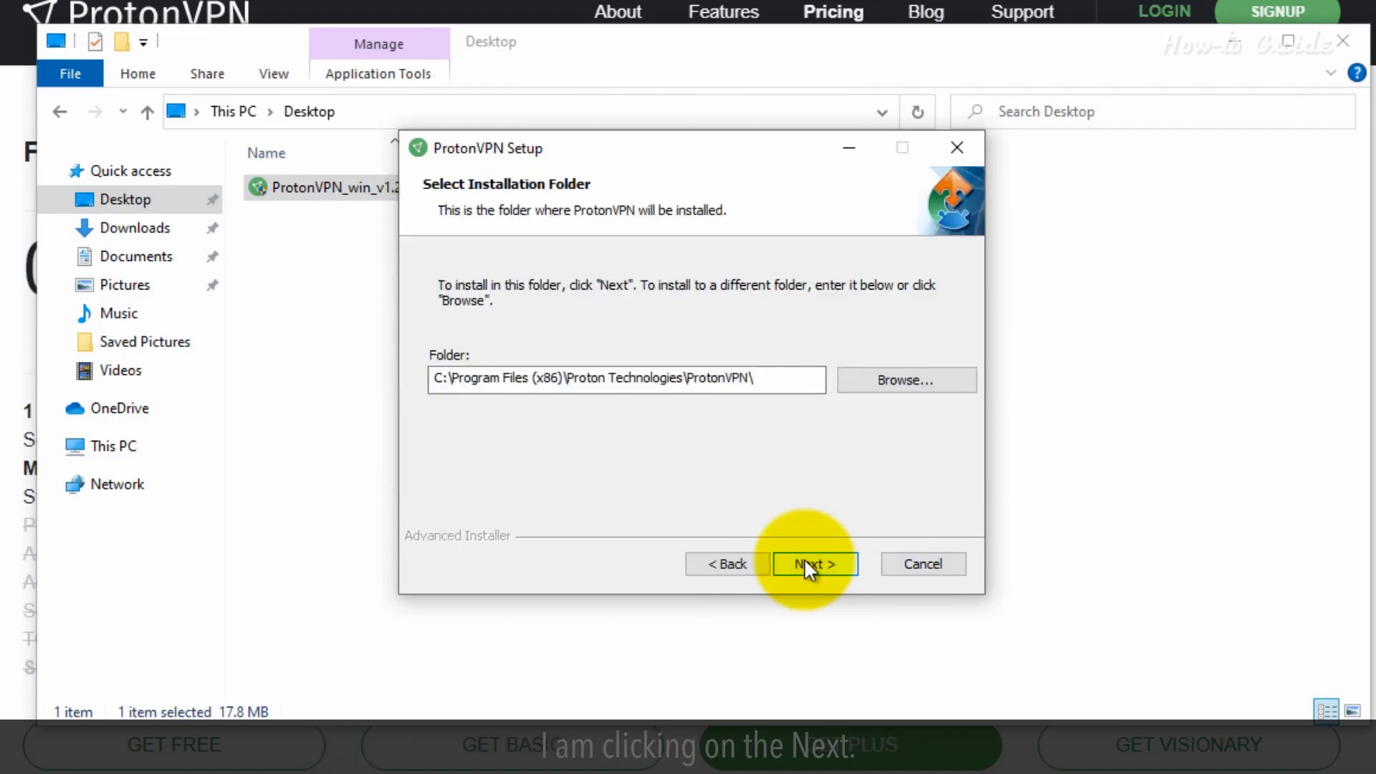
click(814, 563)
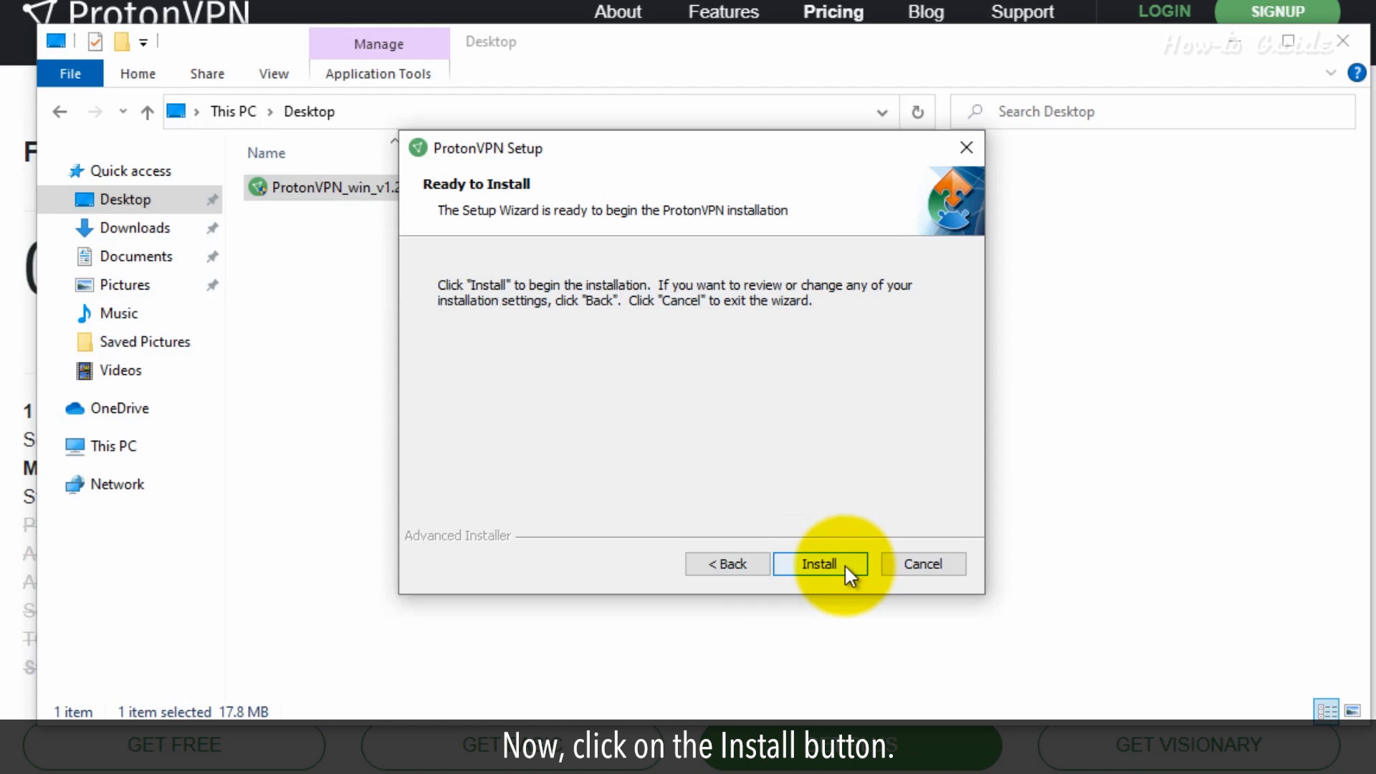
click(820, 563)
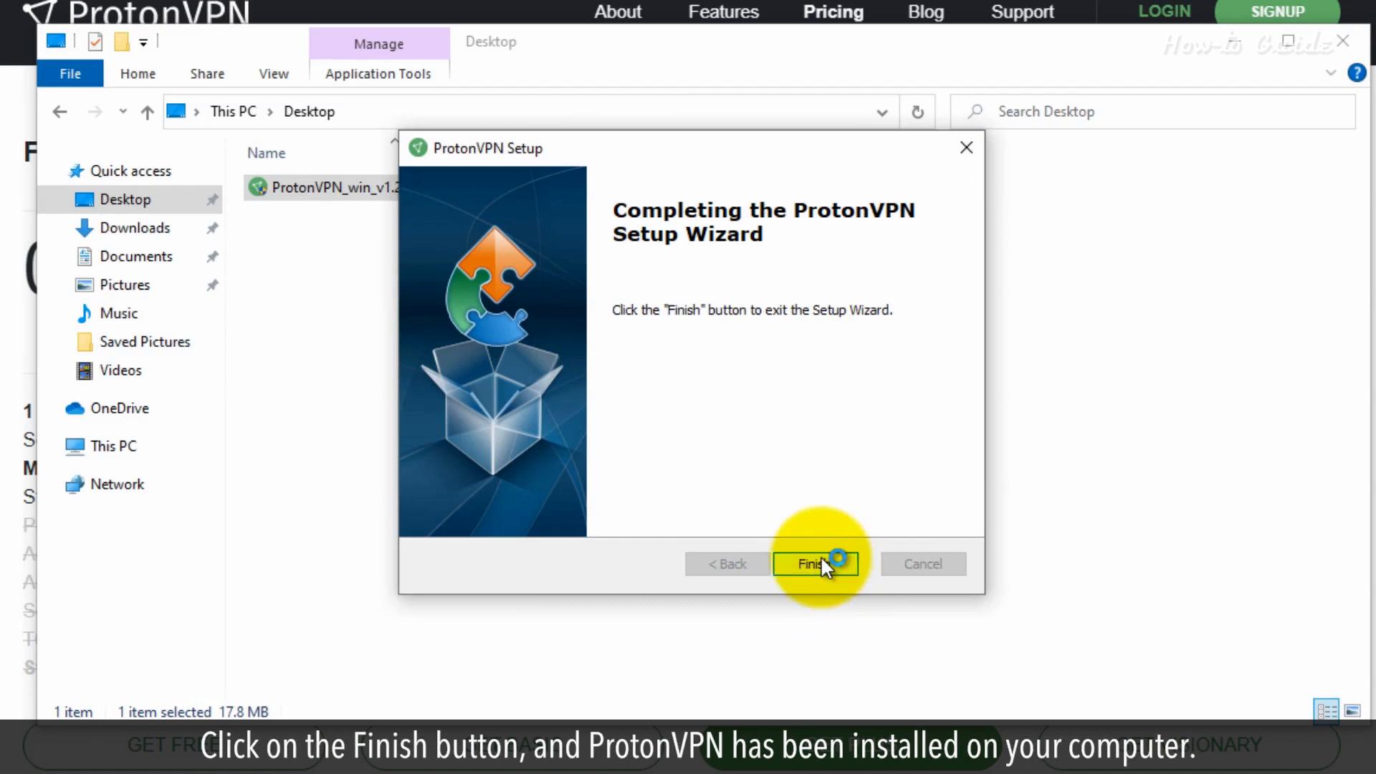
click(809, 564)
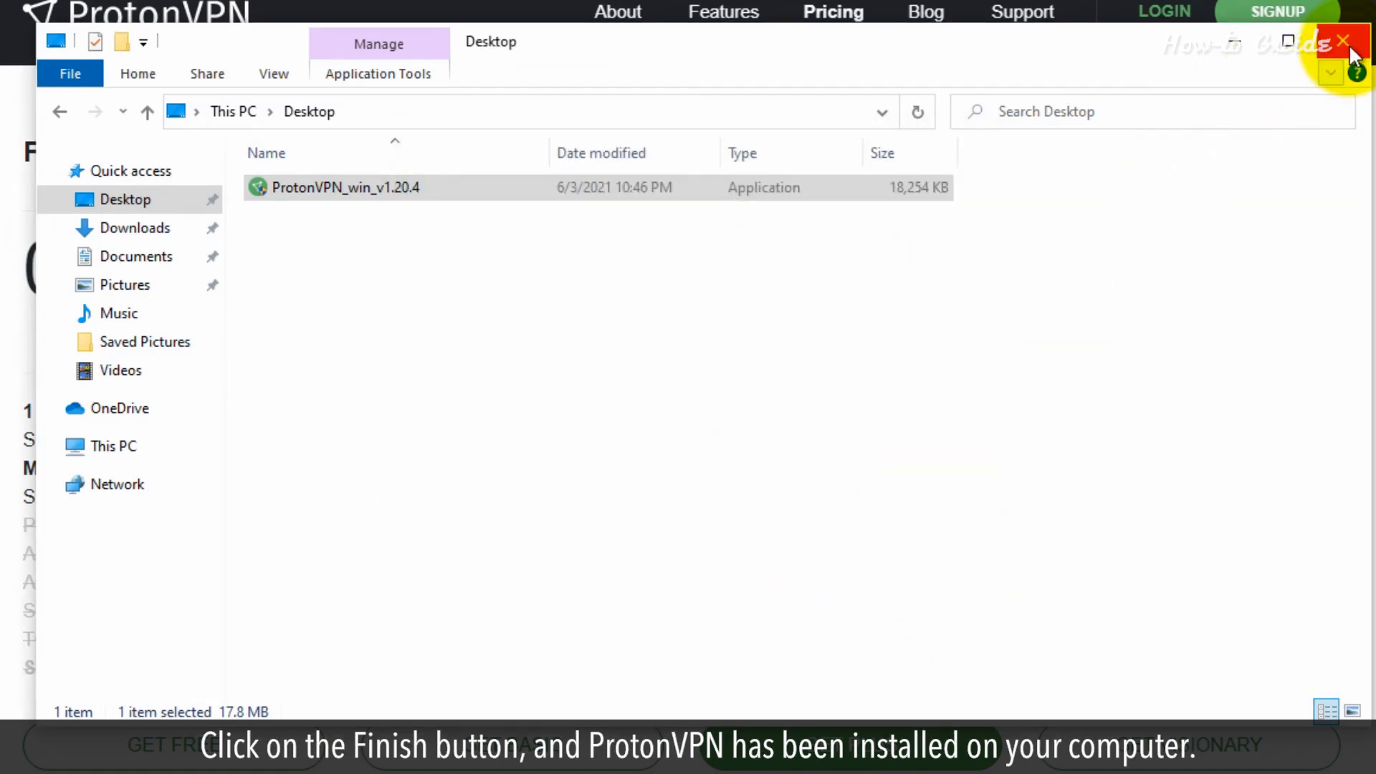
Close the remaining windows so the ProtonVPN login screen is shown.
click(1341, 42)
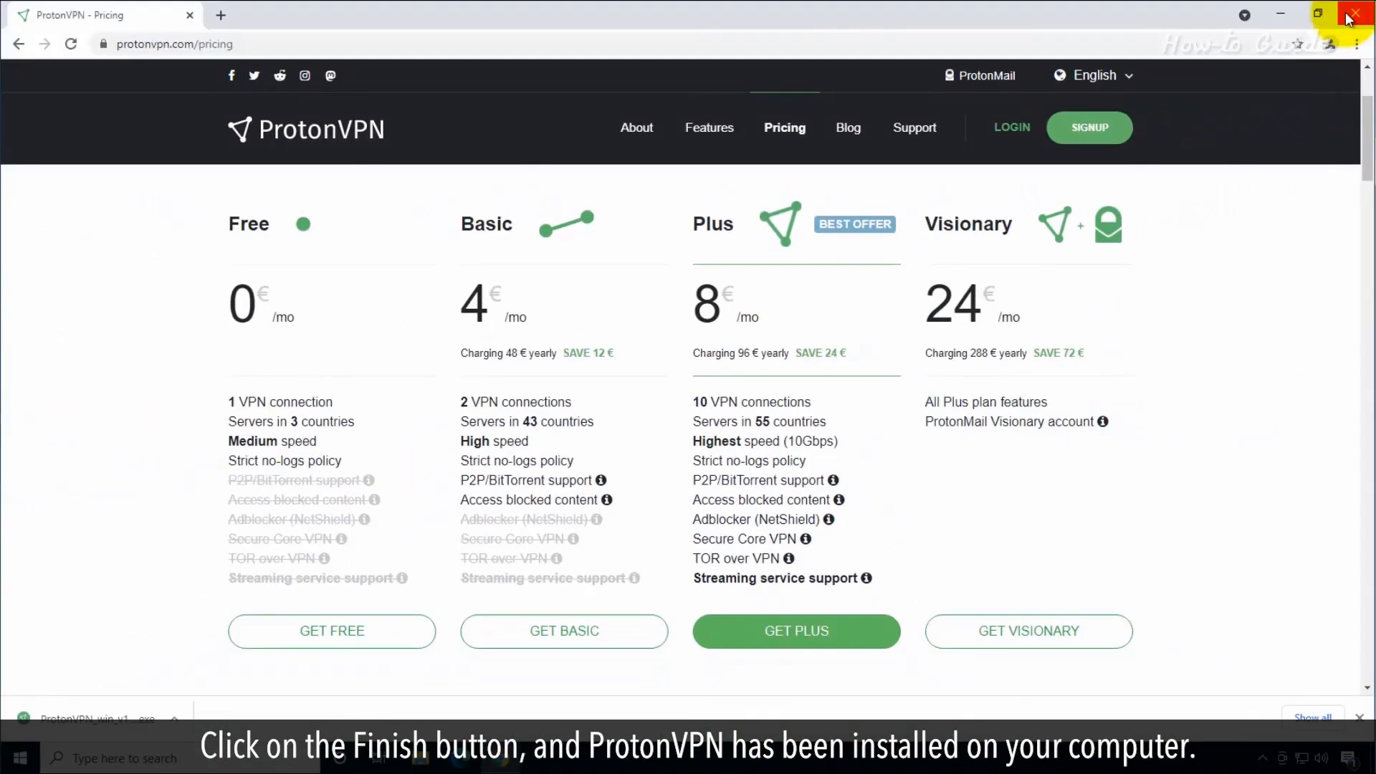
click(1354, 15)
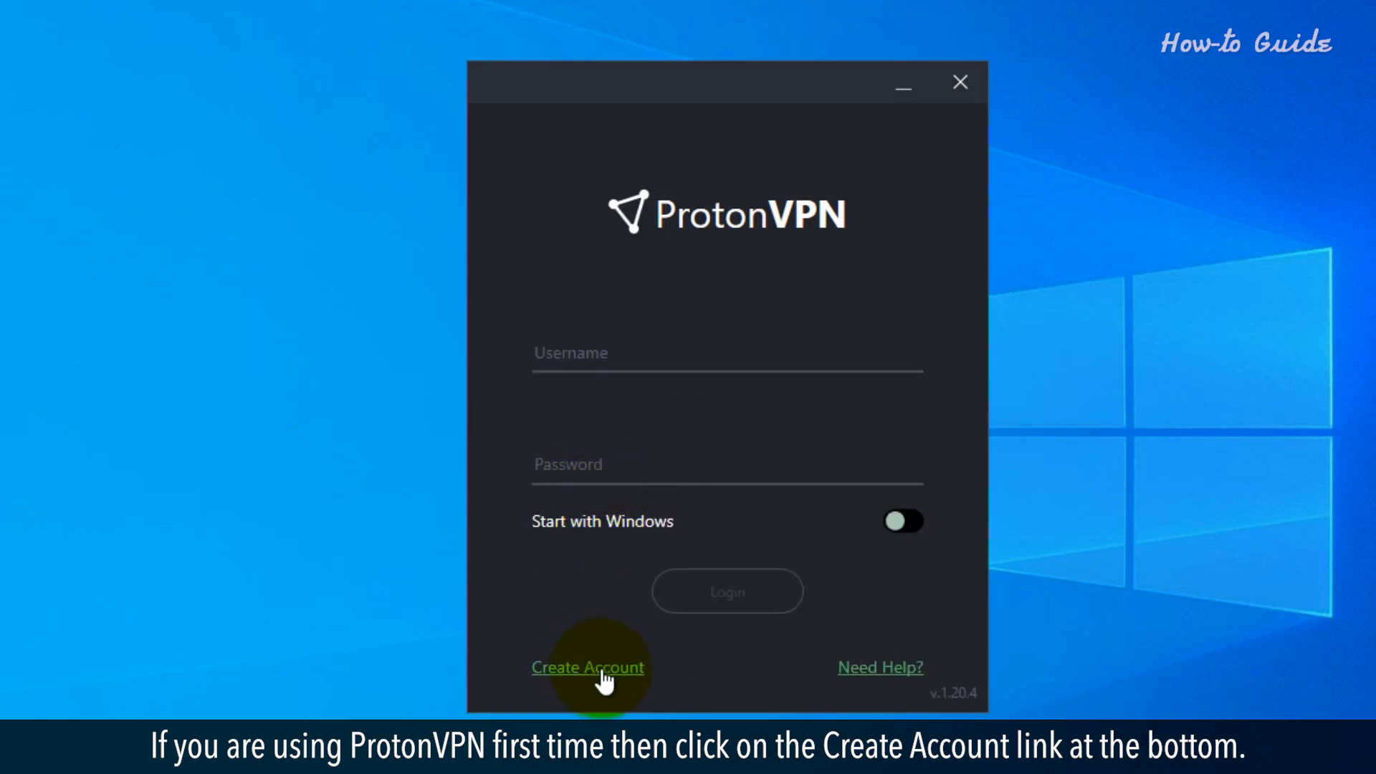
Begin account creation and pick Get Free under the Free plan column.
click(587, 667)
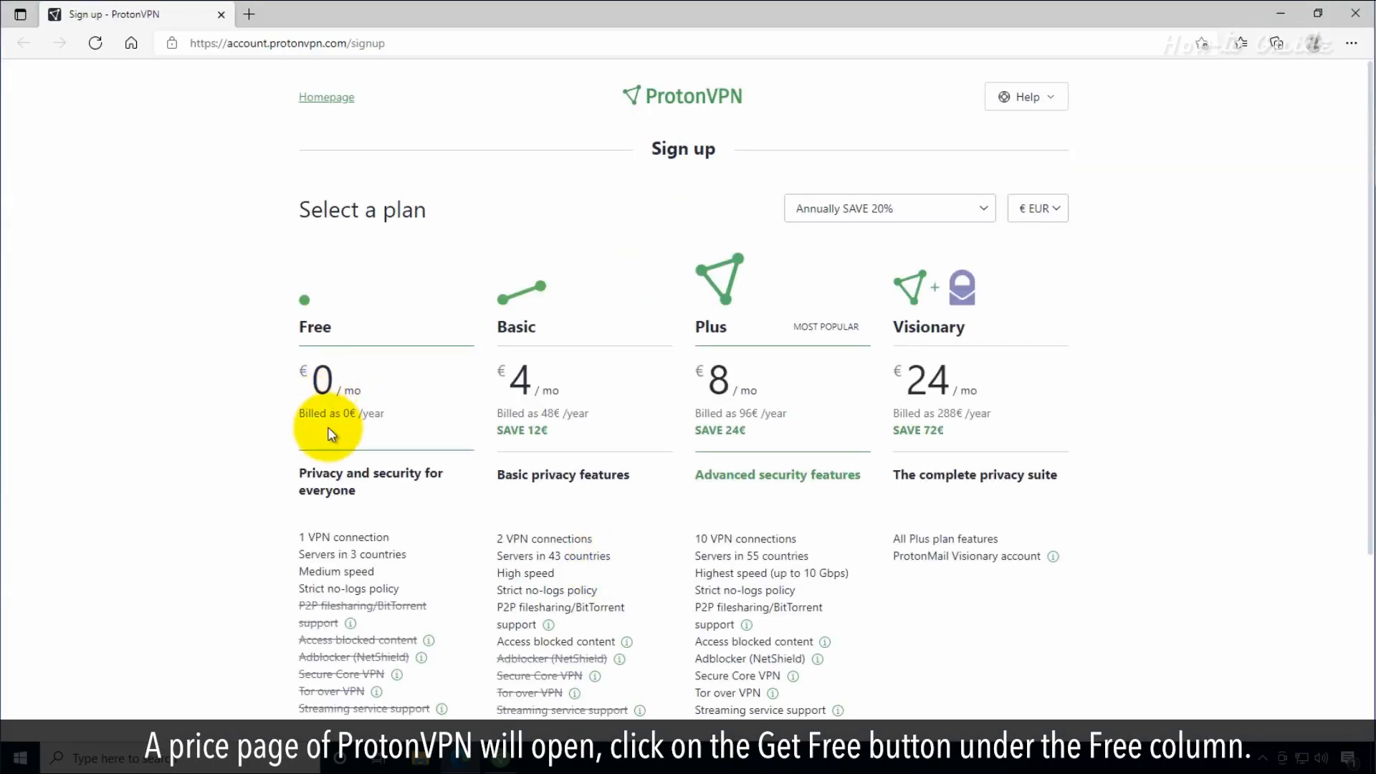
scroll(down, 3)
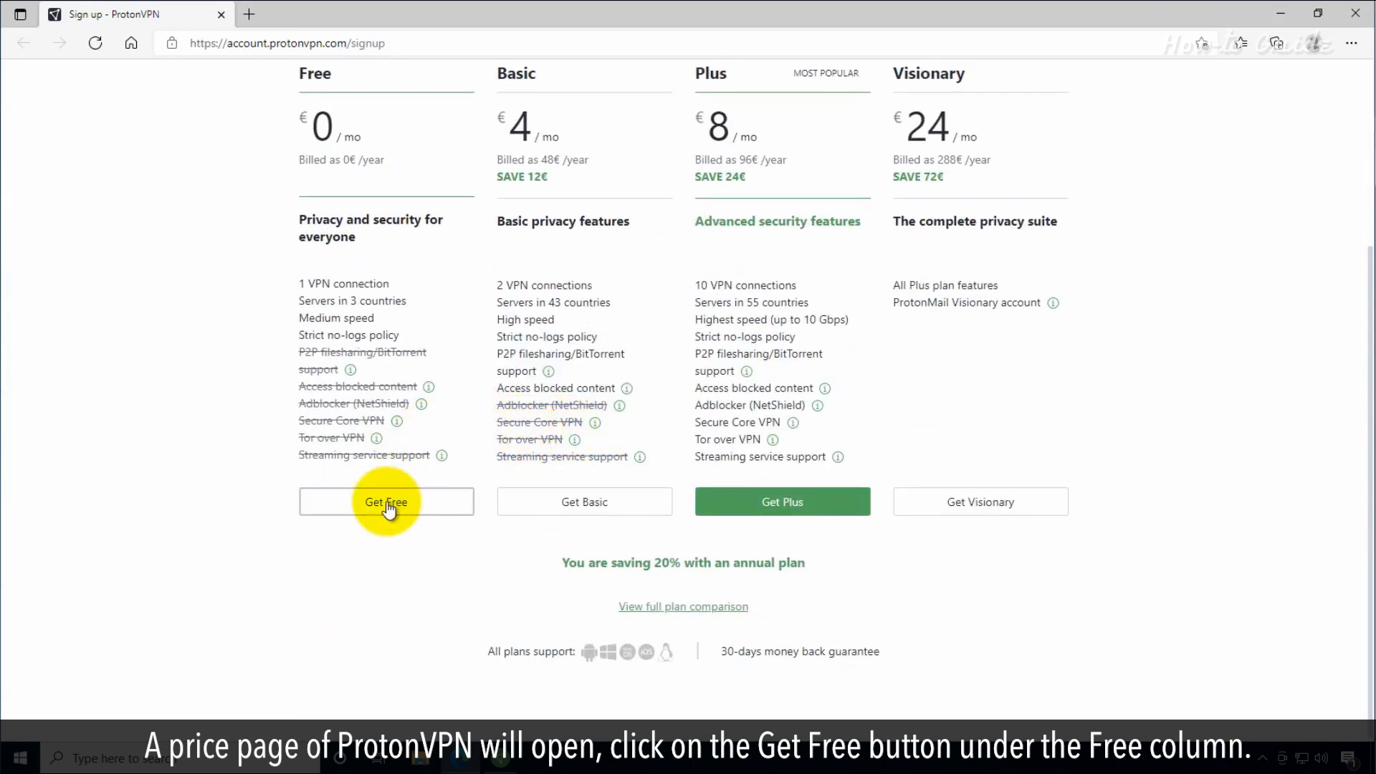
click(386, 501)
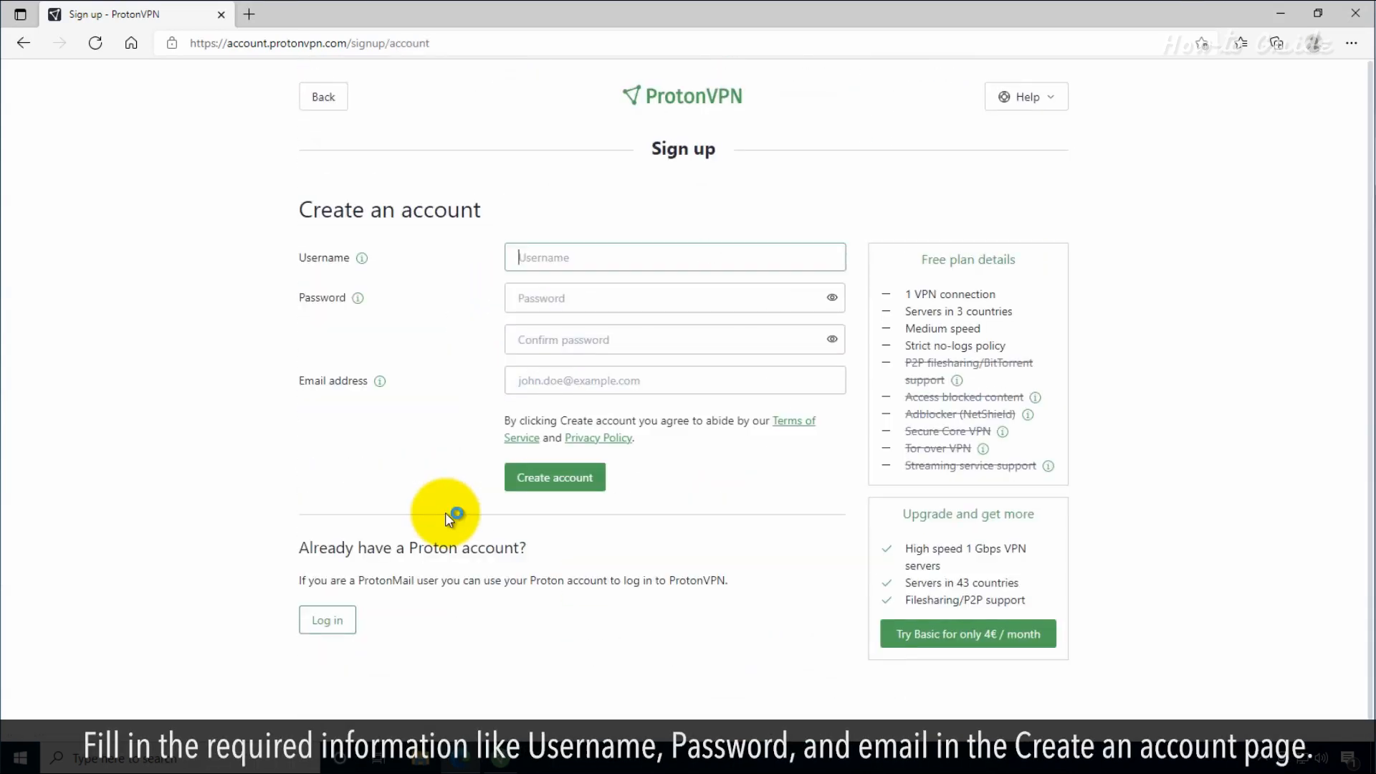
Enter username 'Adam' with a password and email, then submit Create account.
text(Adam)
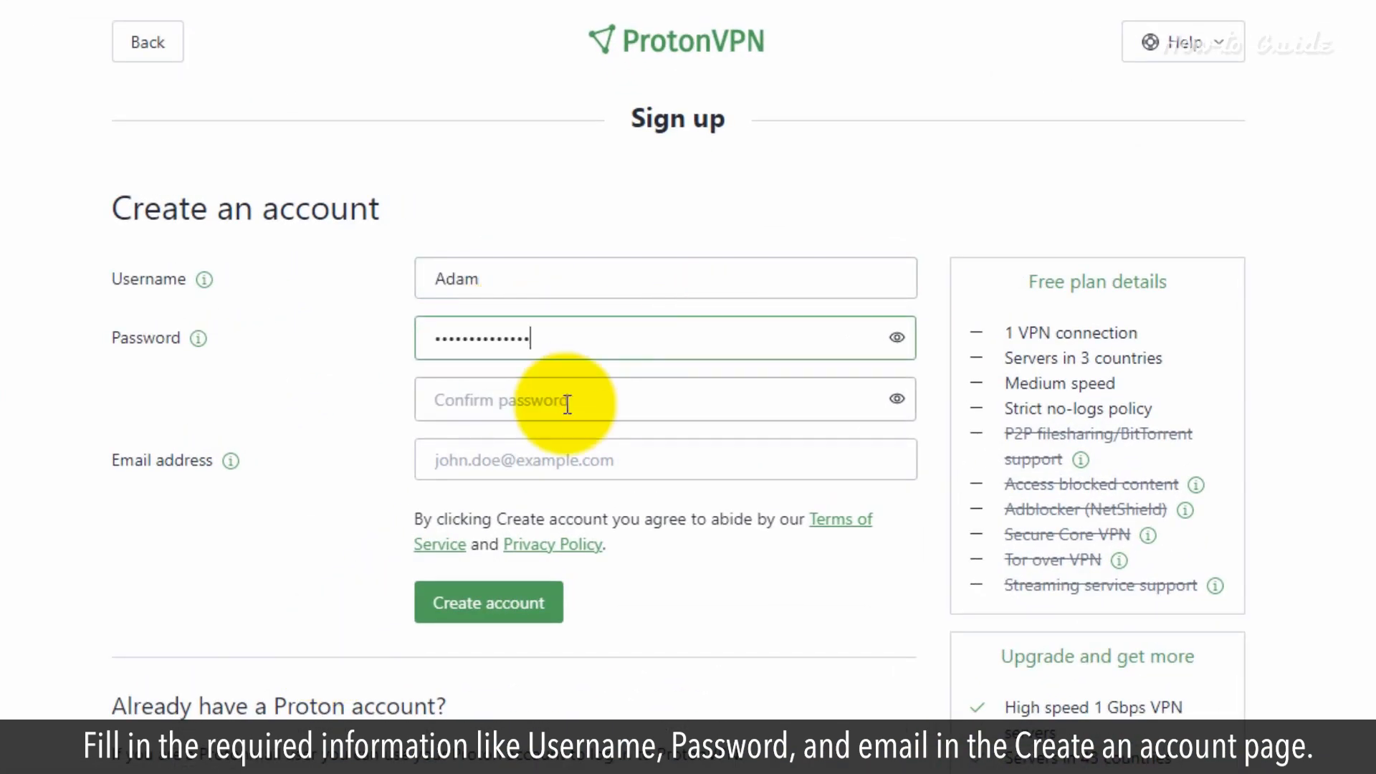
text(••••••••)
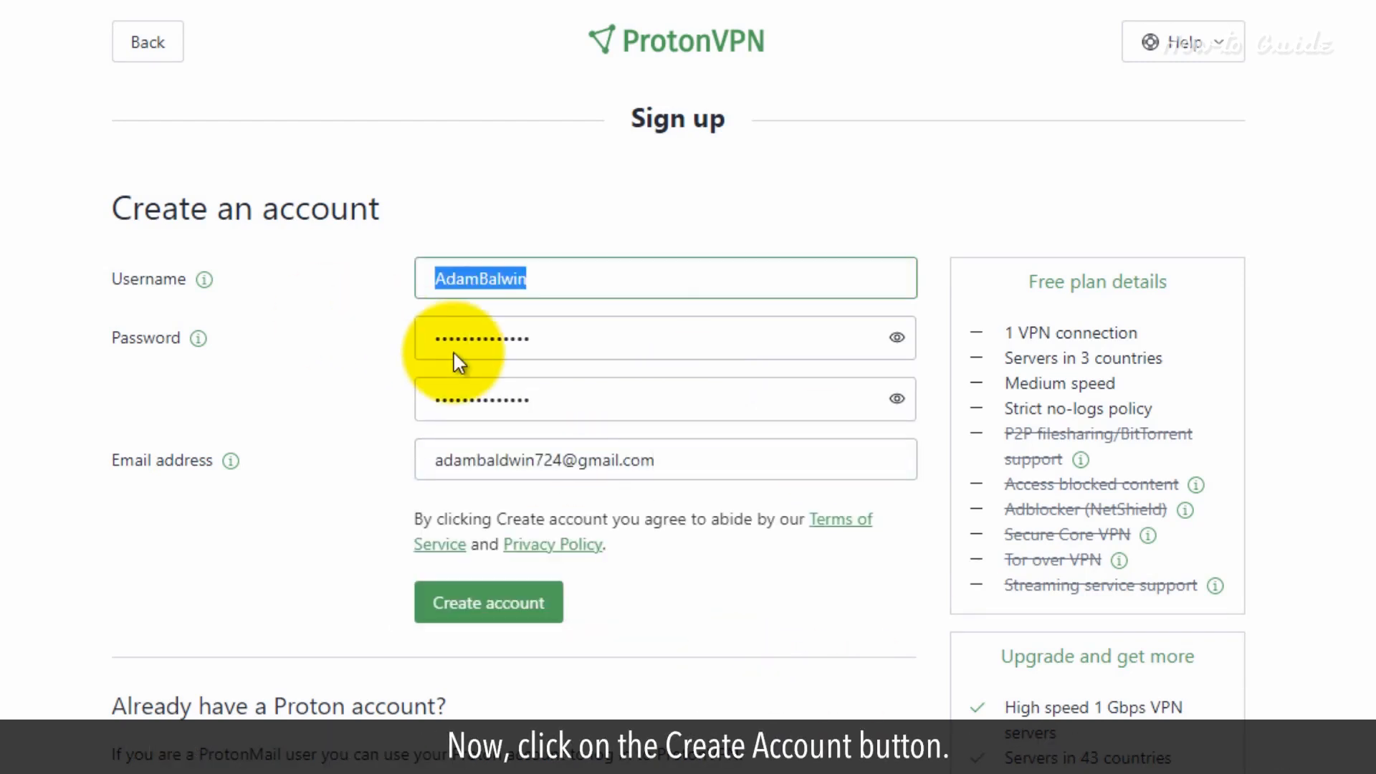
click(488, 602)
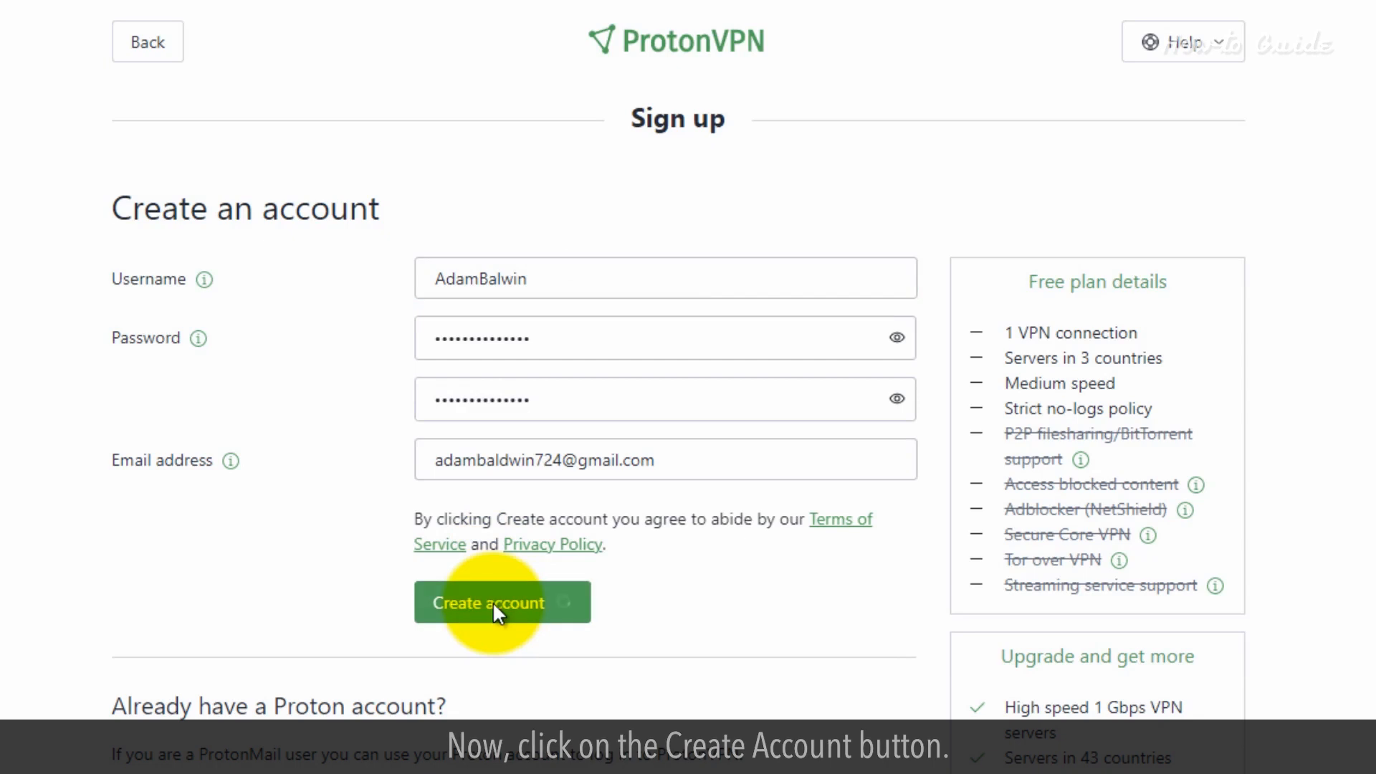
click(502, 603)
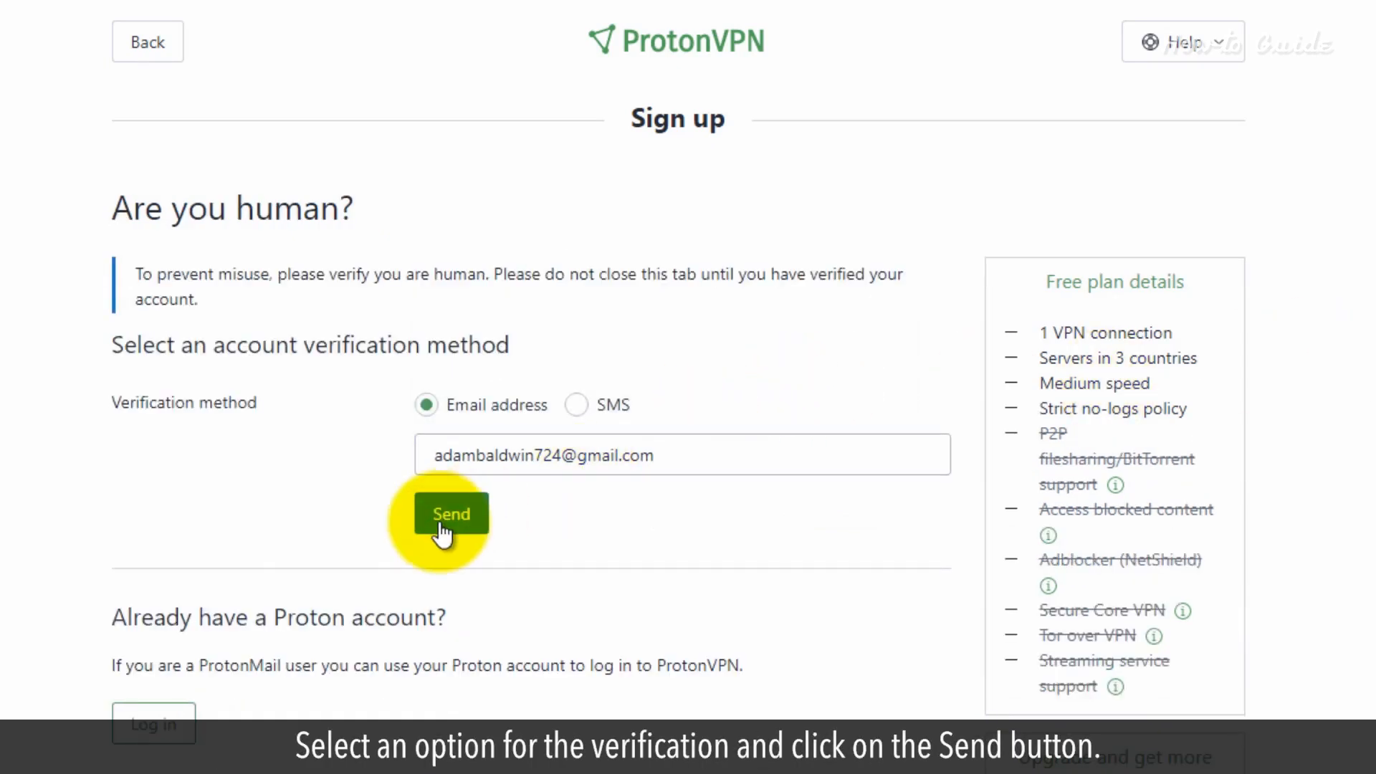
Send the verification code to email, enter the 6-digit code and verify.
click(451, 513)
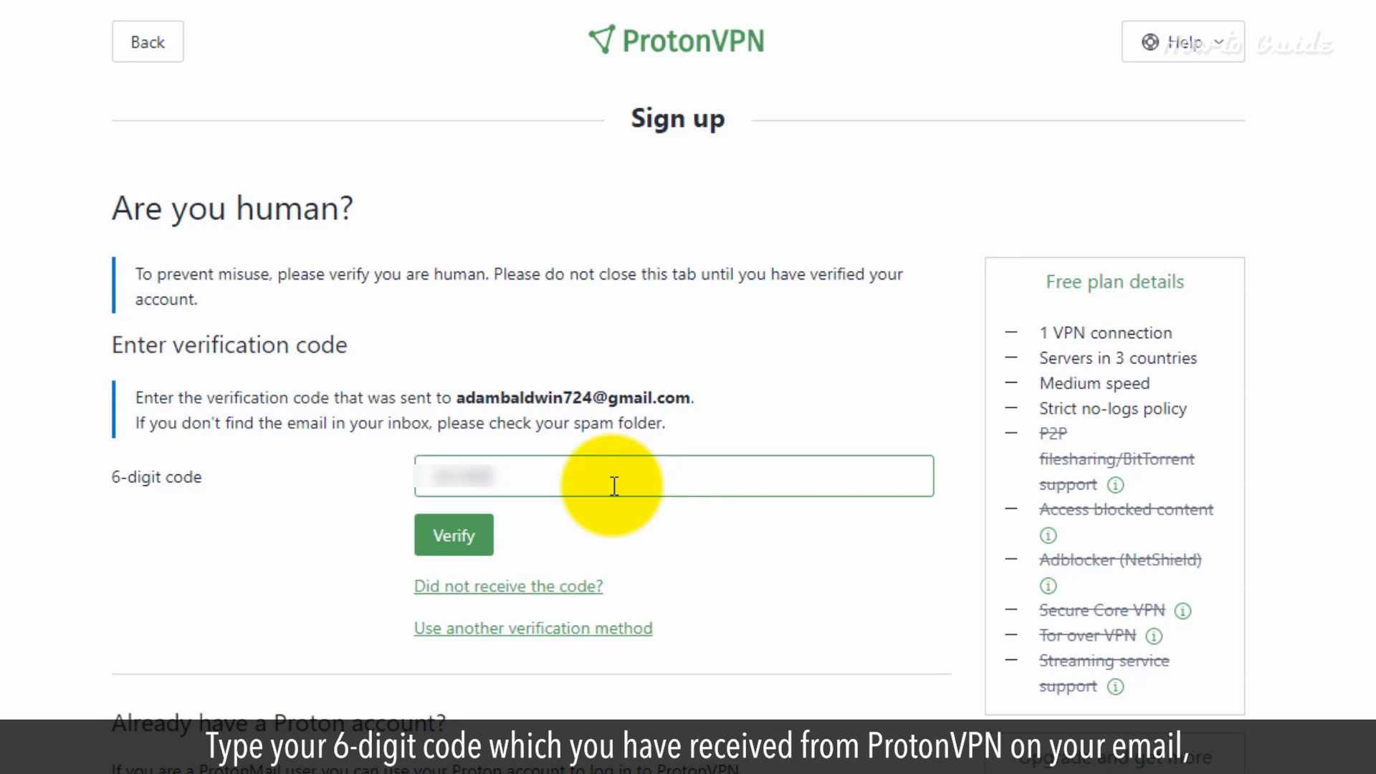
click(453, 535)
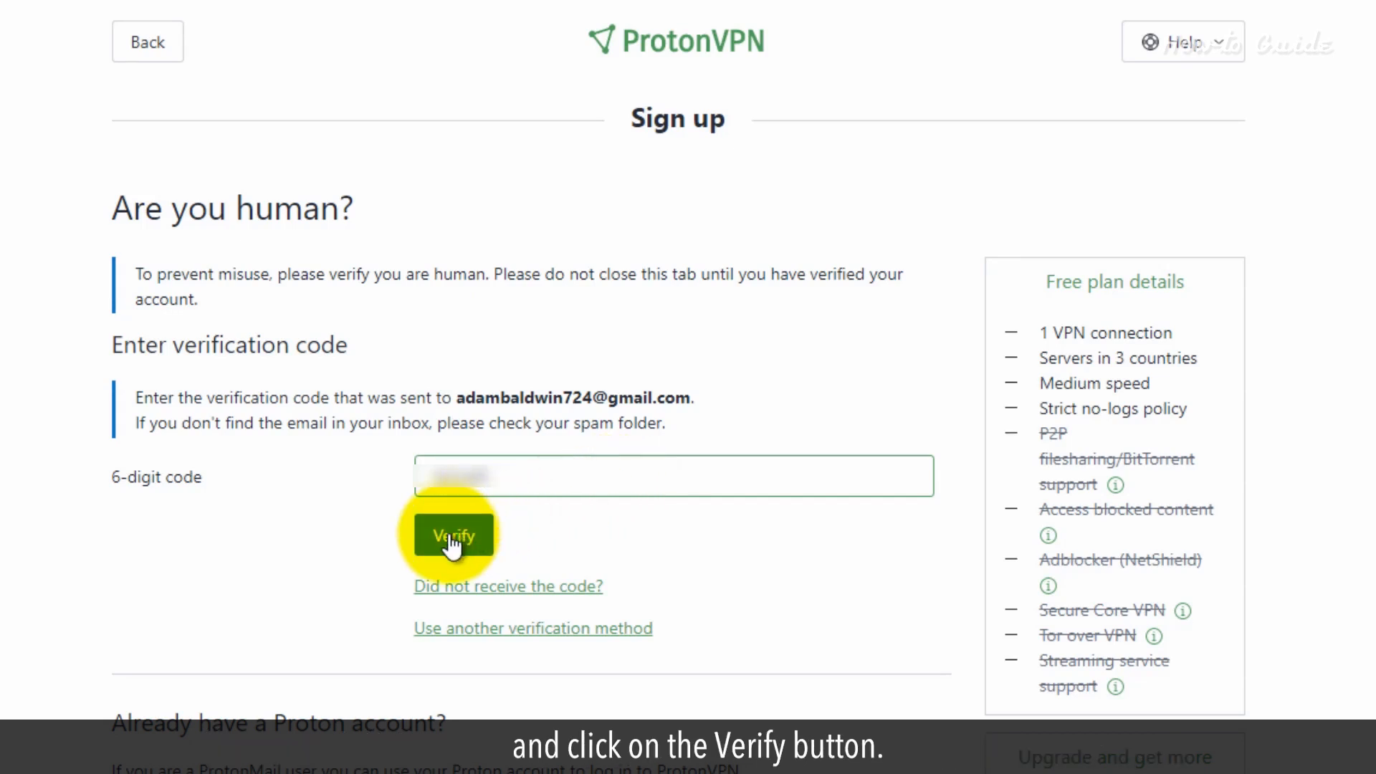
click(454, 535)
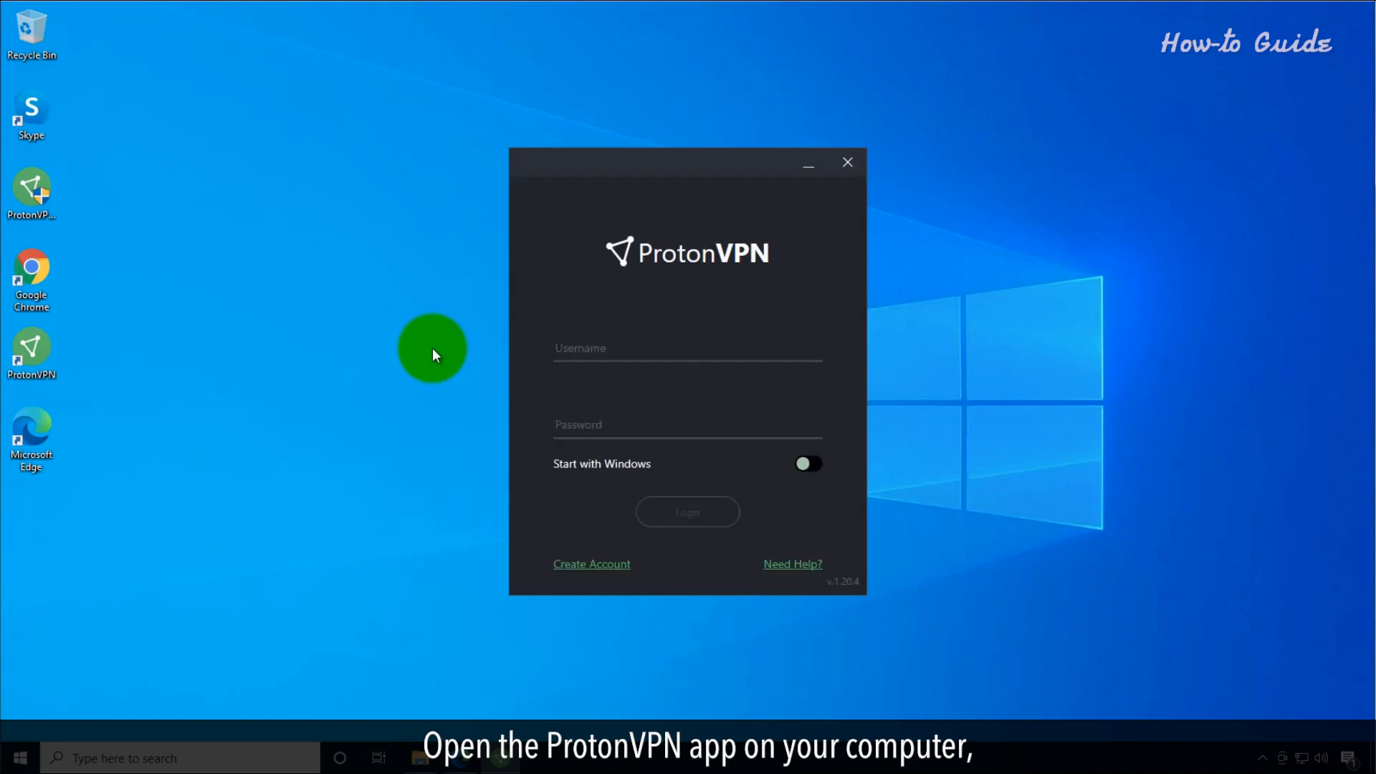
click(687, 347)
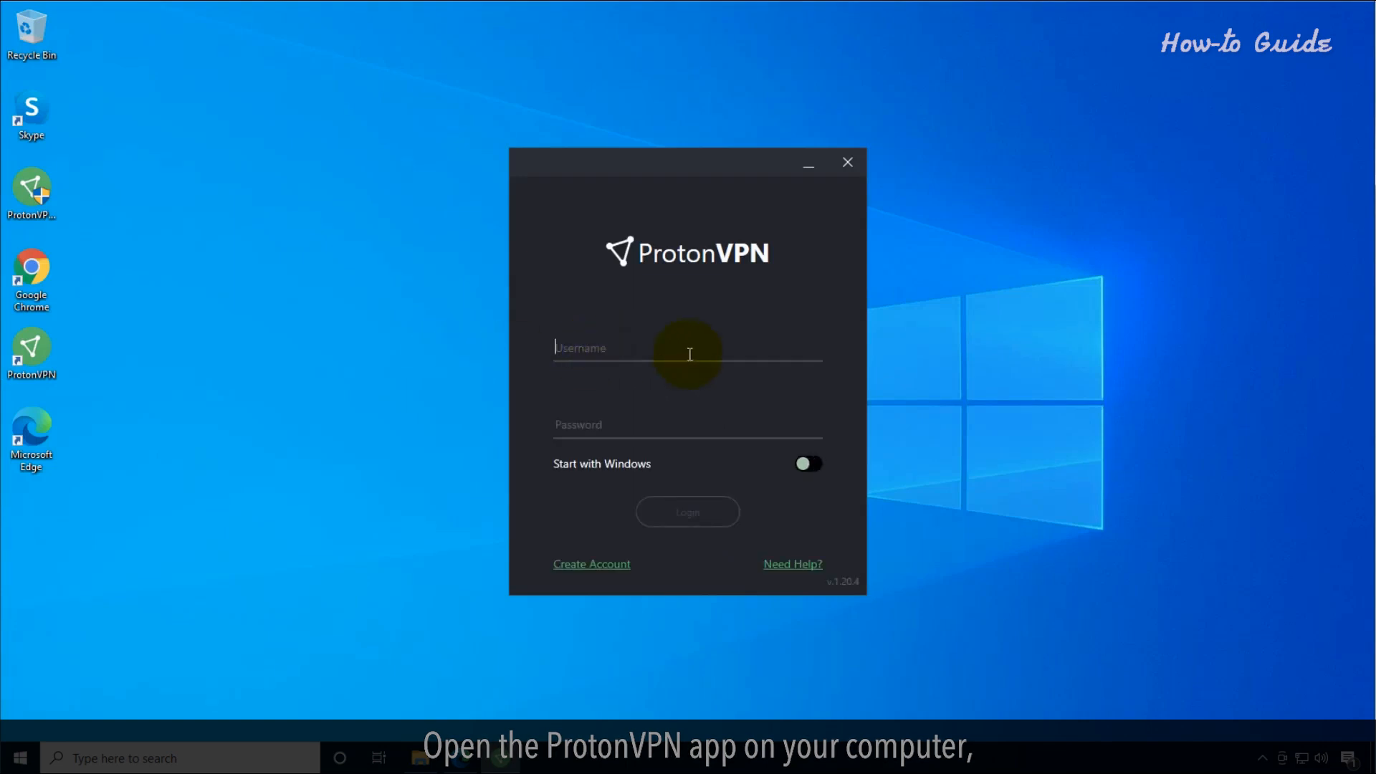
text(AdamBalwin)
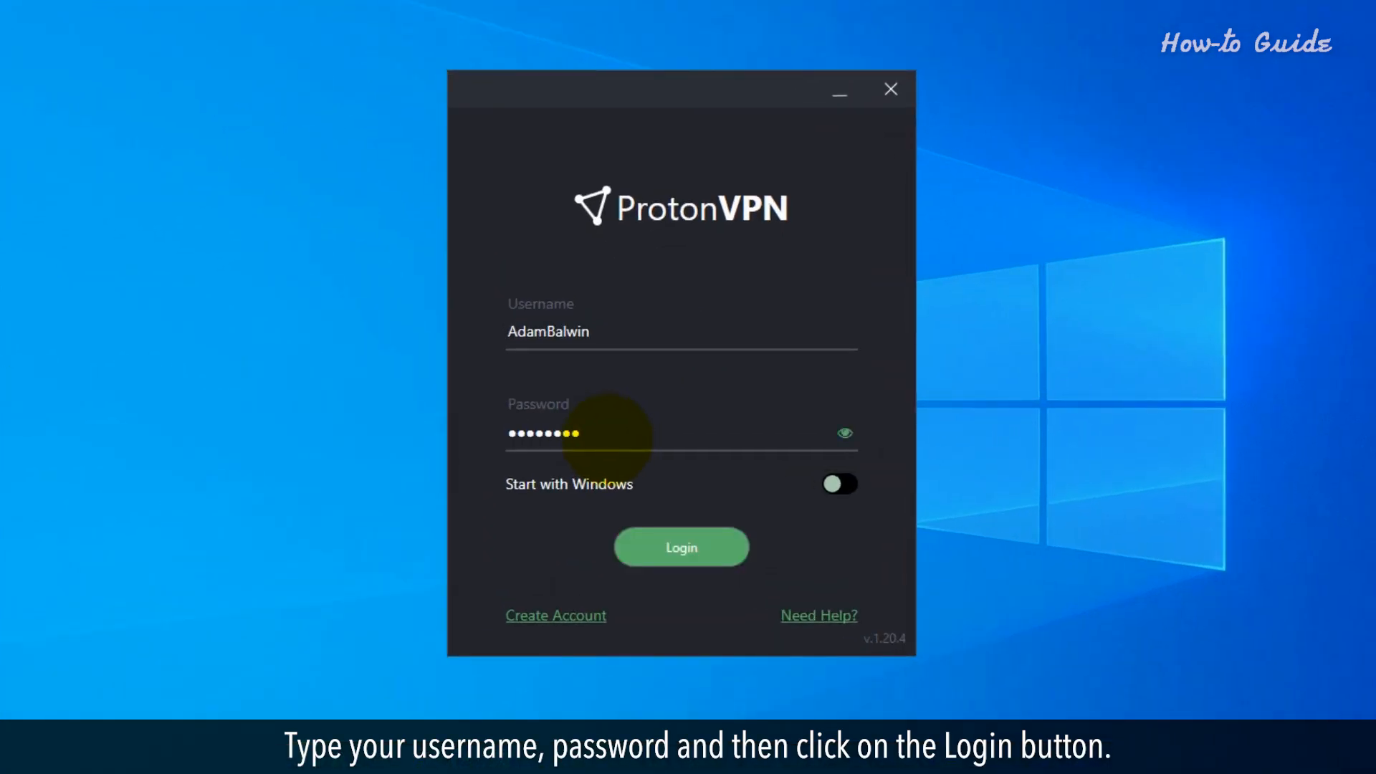
click(681, 547)
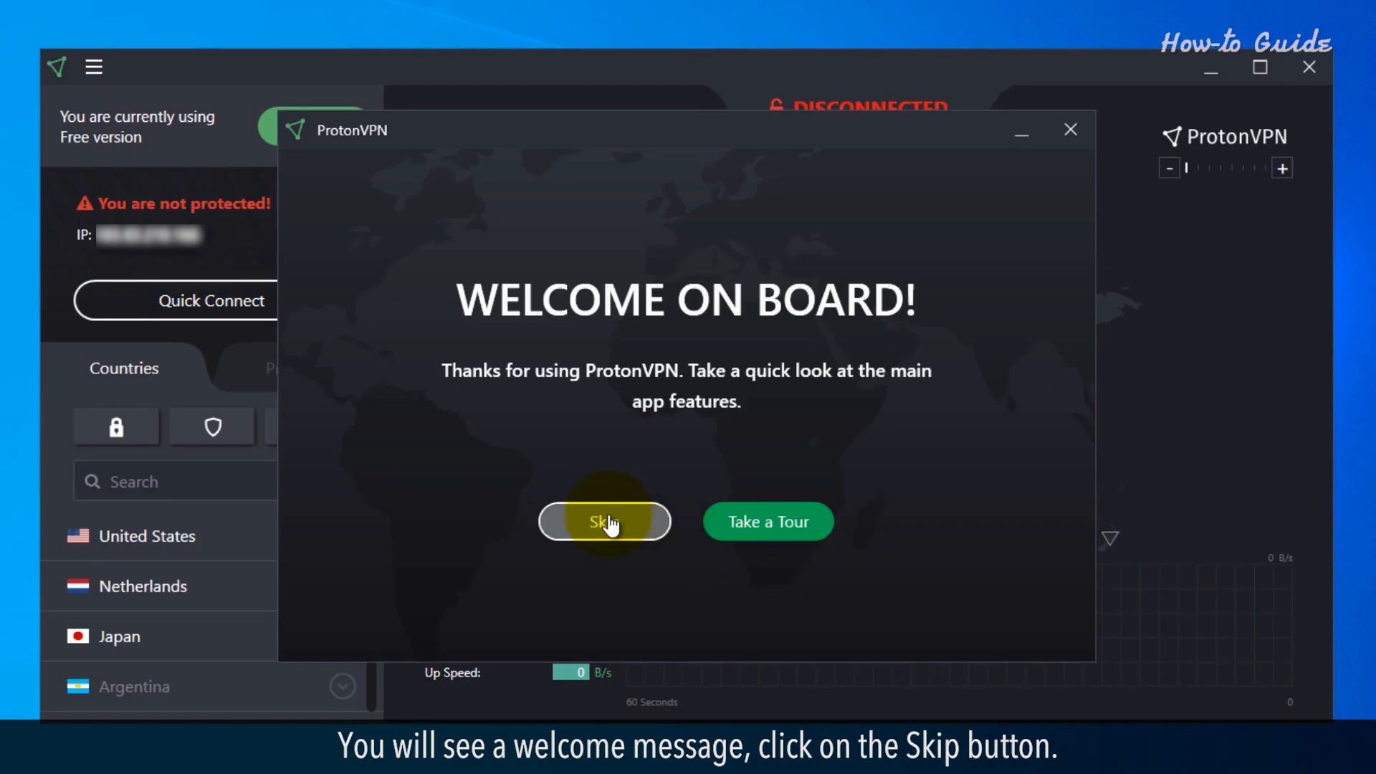
Skip the welcome tour and connect to the free United States server US-FREE#1.
click(603, 521)
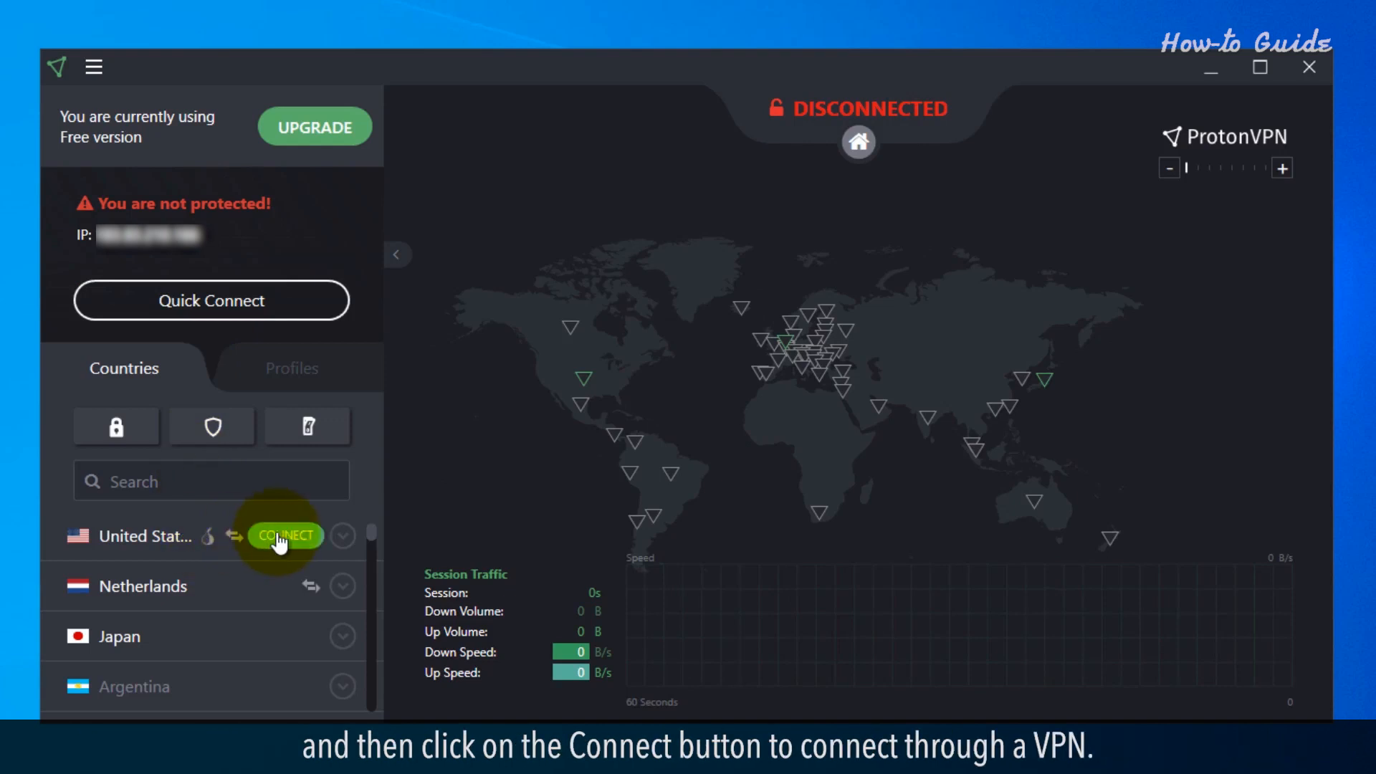
click(284, 536)
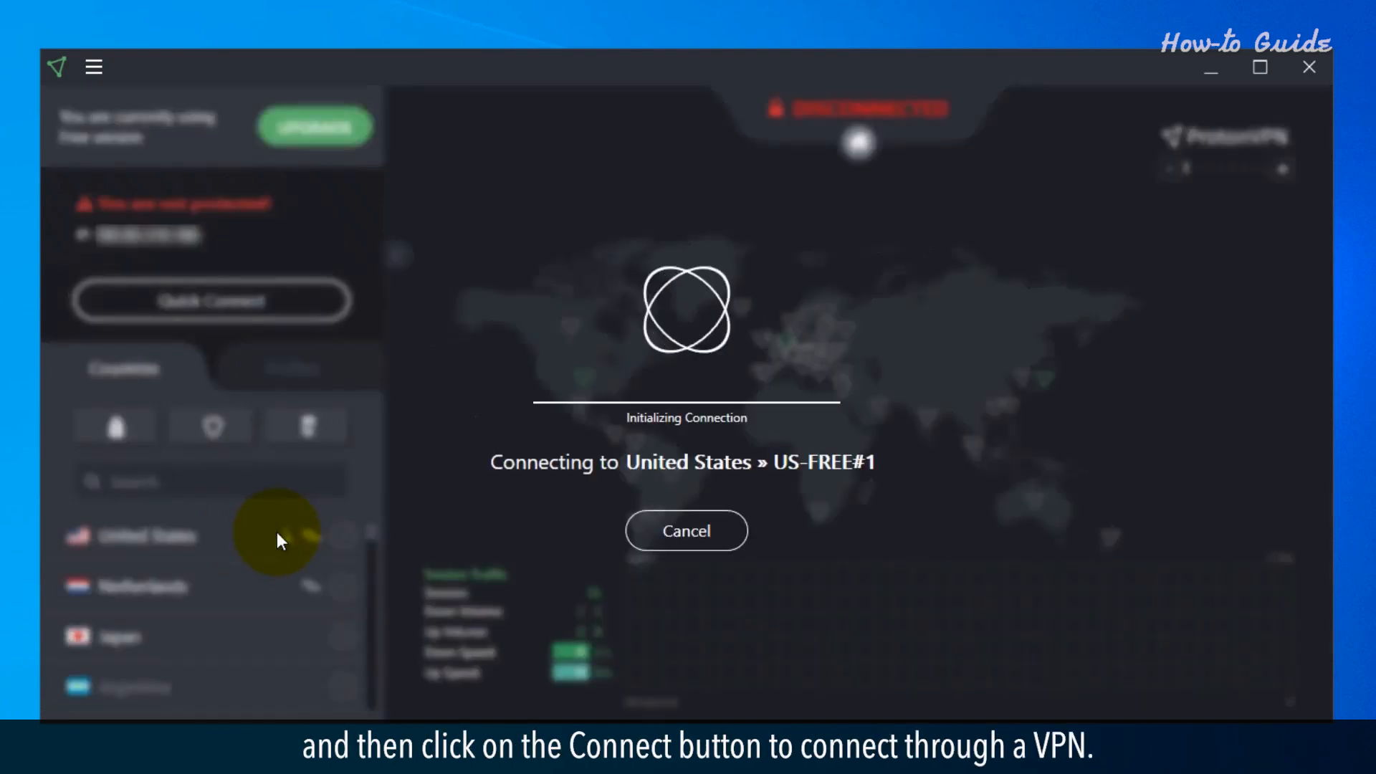